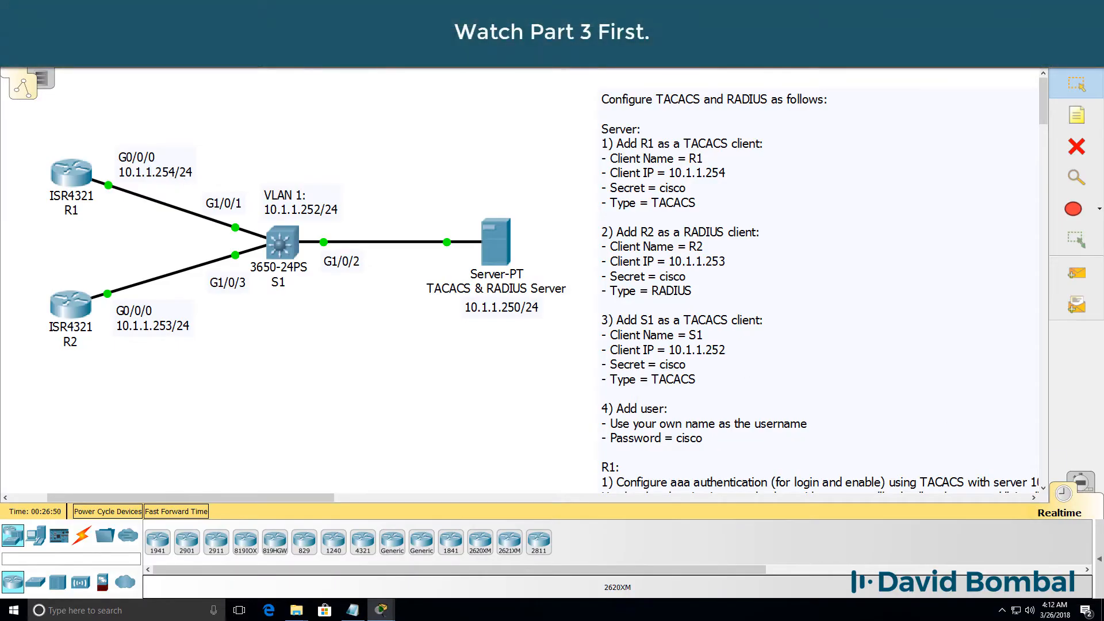
Step: Enter simulation mode and step R1's first TCP packet through S1 to the AAA server
click(1081, 480)
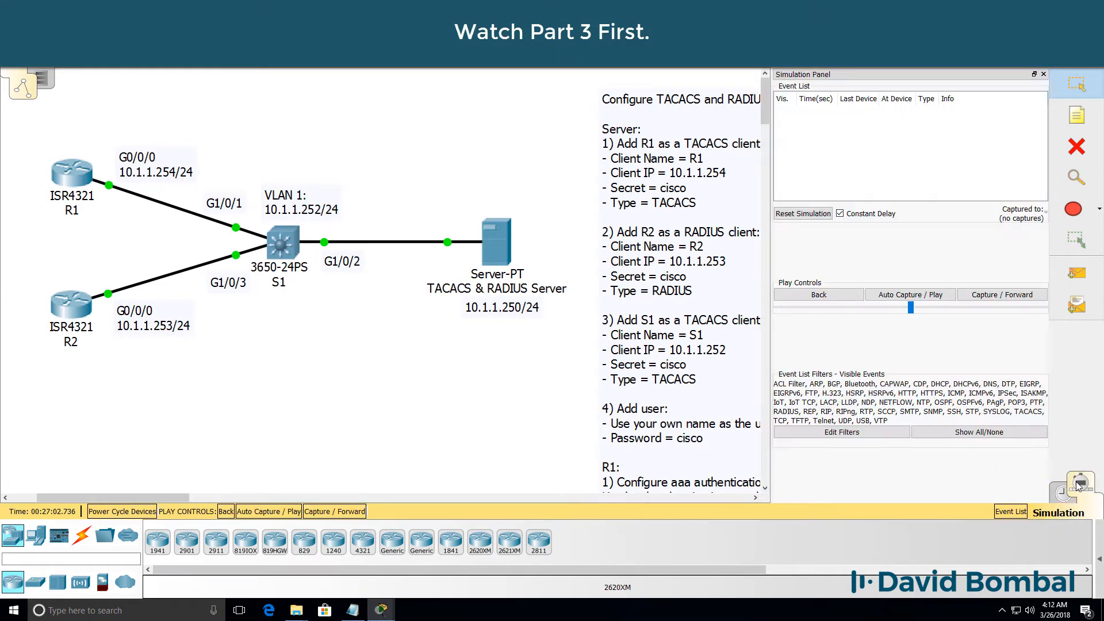
click(66, 170)
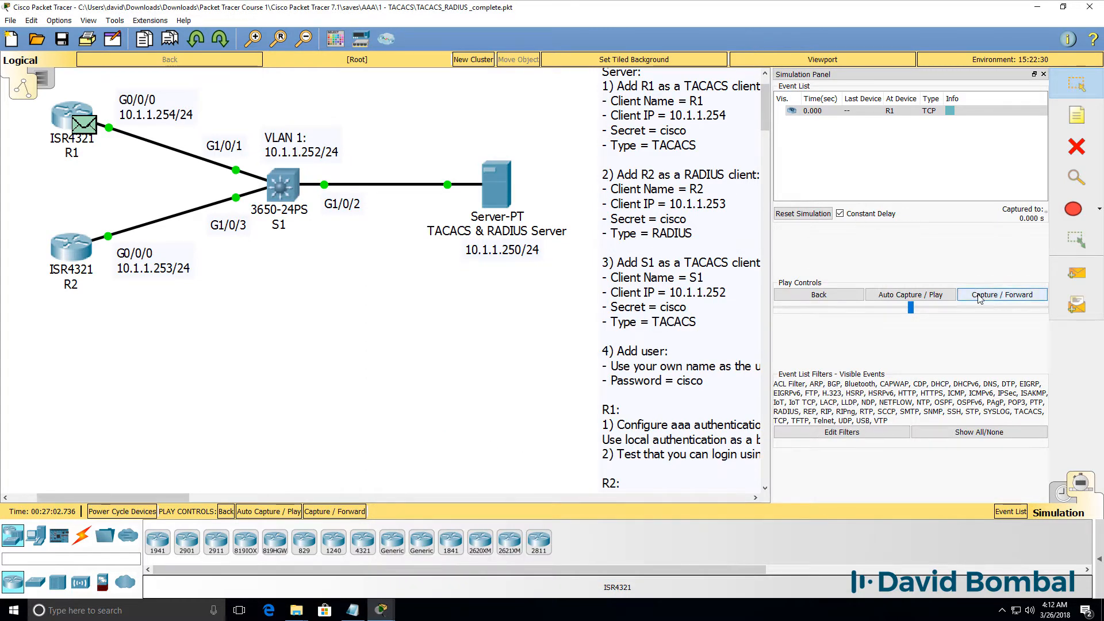
click(1002, 291)
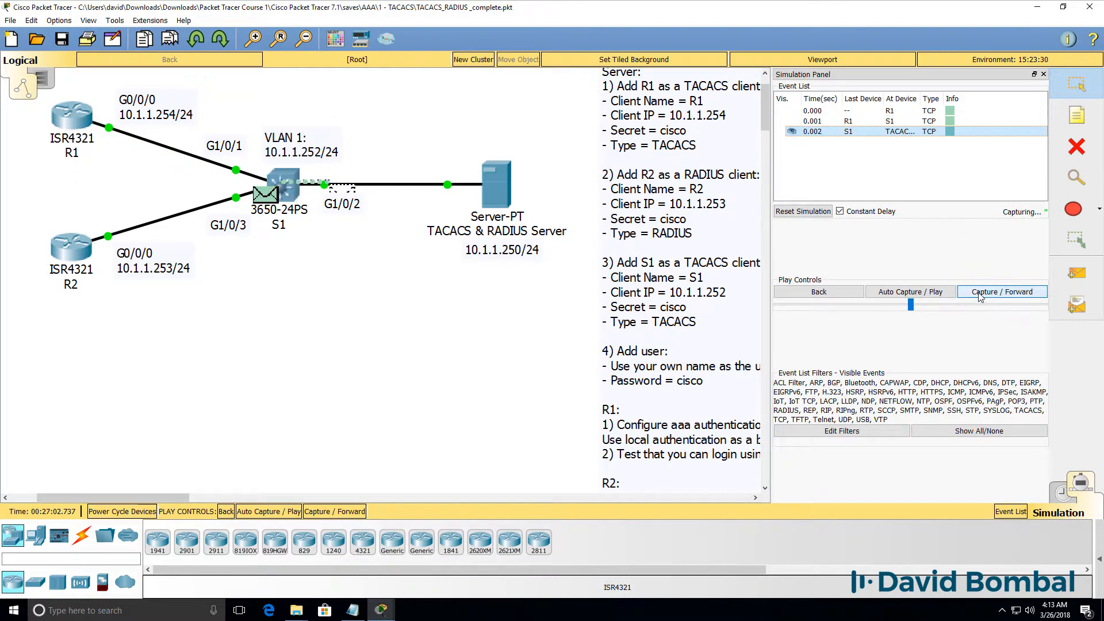
click(1002, 291)
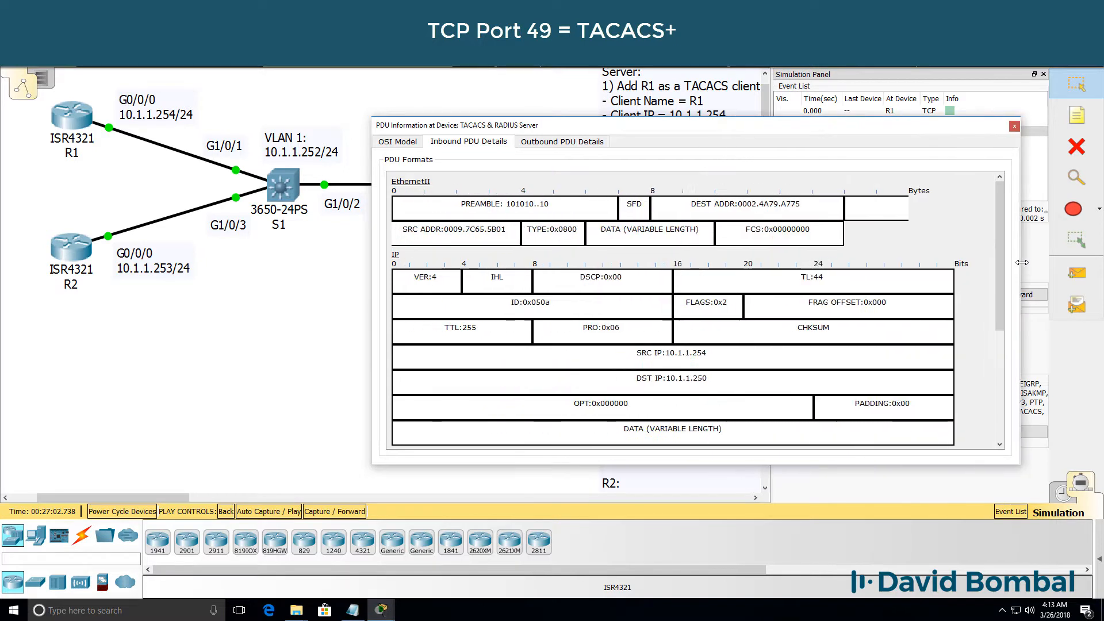
Step: Highlight source 10.1.1.254, destination 10.1.1.250 and TCP port 49, then close the details
double_click(676, 353)
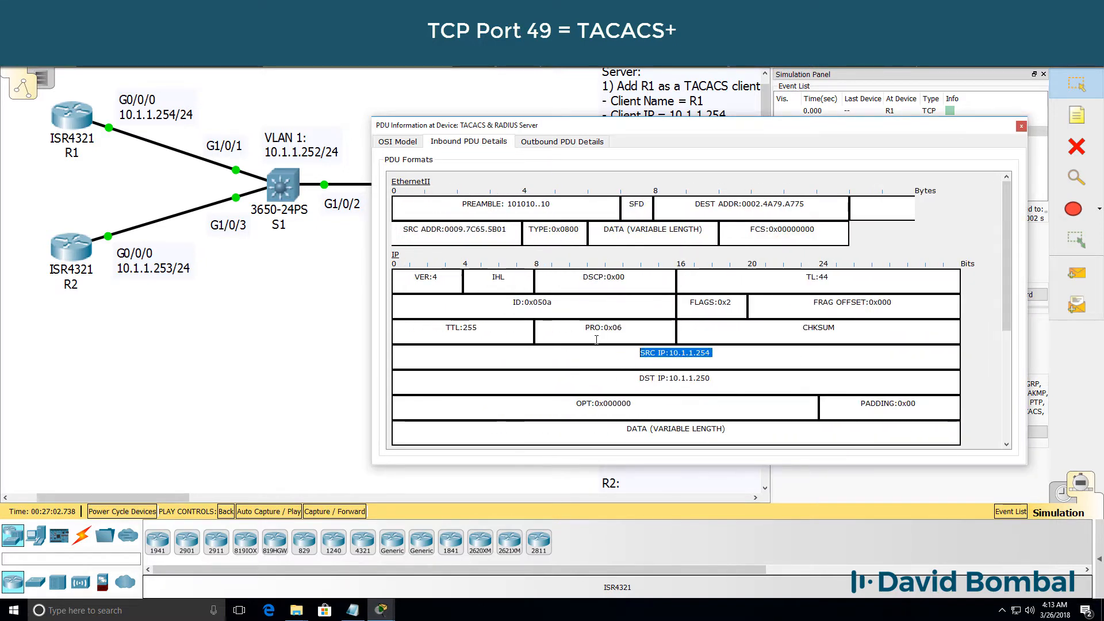
click(675, 377)
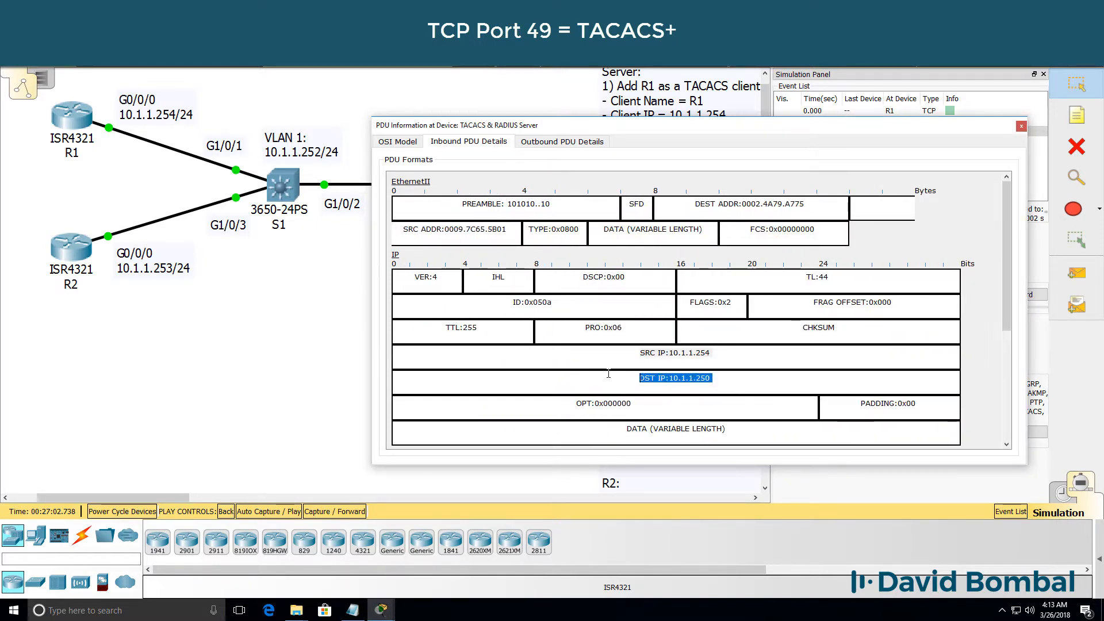
mouse_move(675, 378)
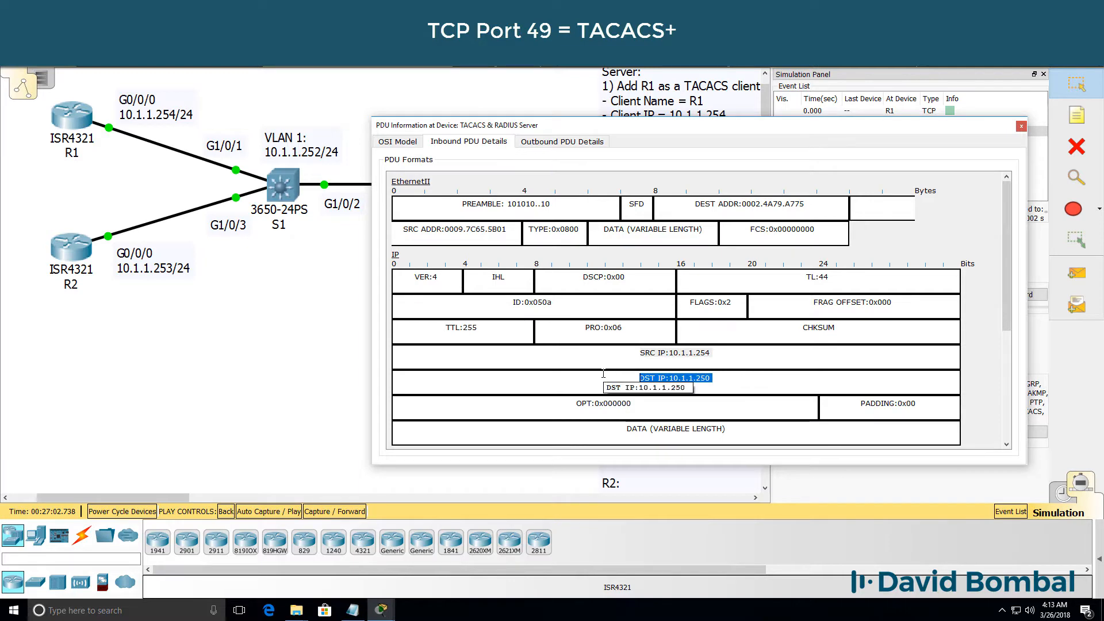
scroll(down, 3)
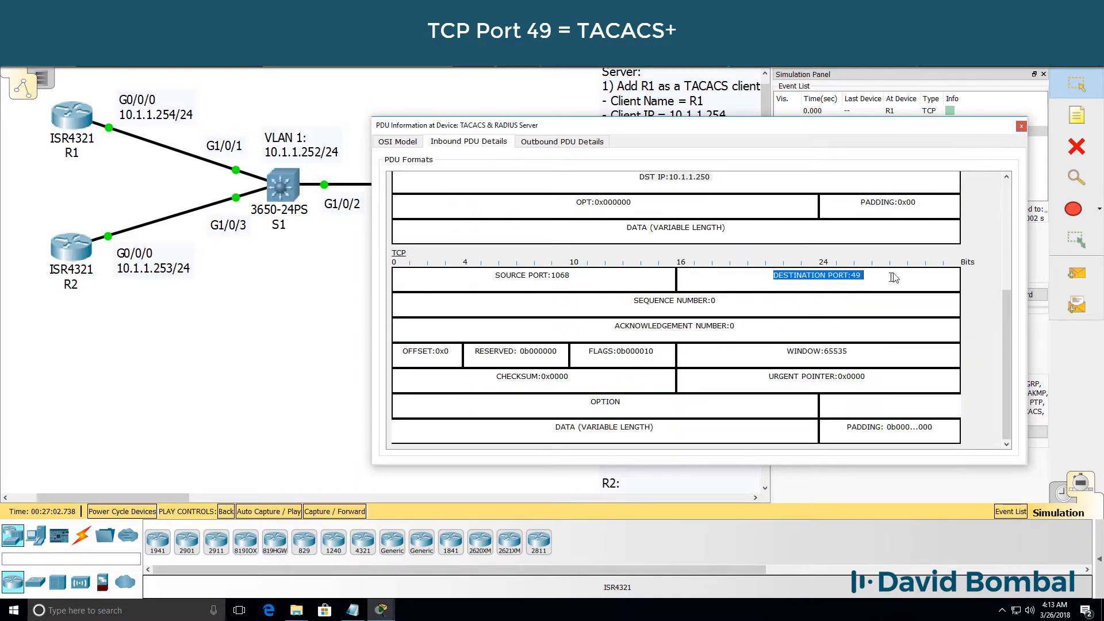
click(1022, 126)
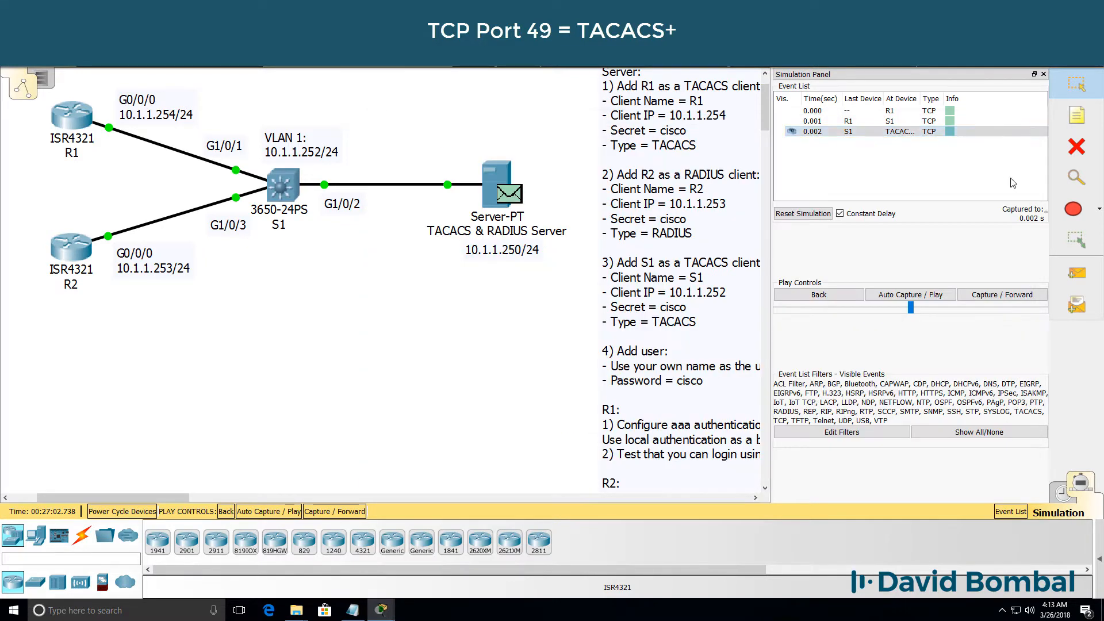
Step: Step the simulation four times until TACACS and TCP events return to R1
click(1002, 291)
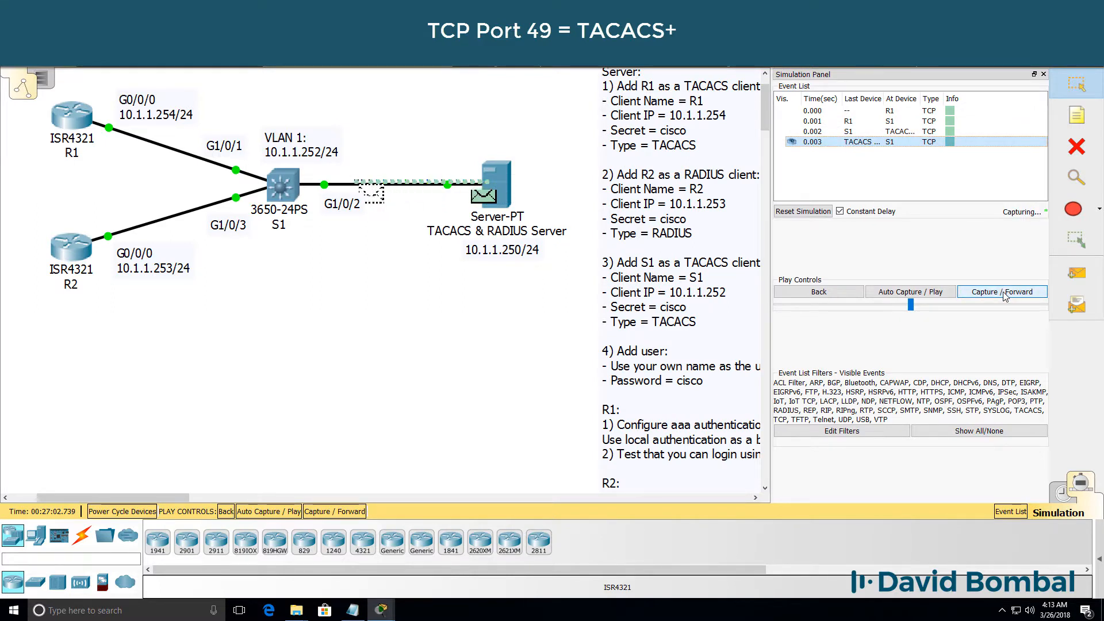
click(1002, 295)
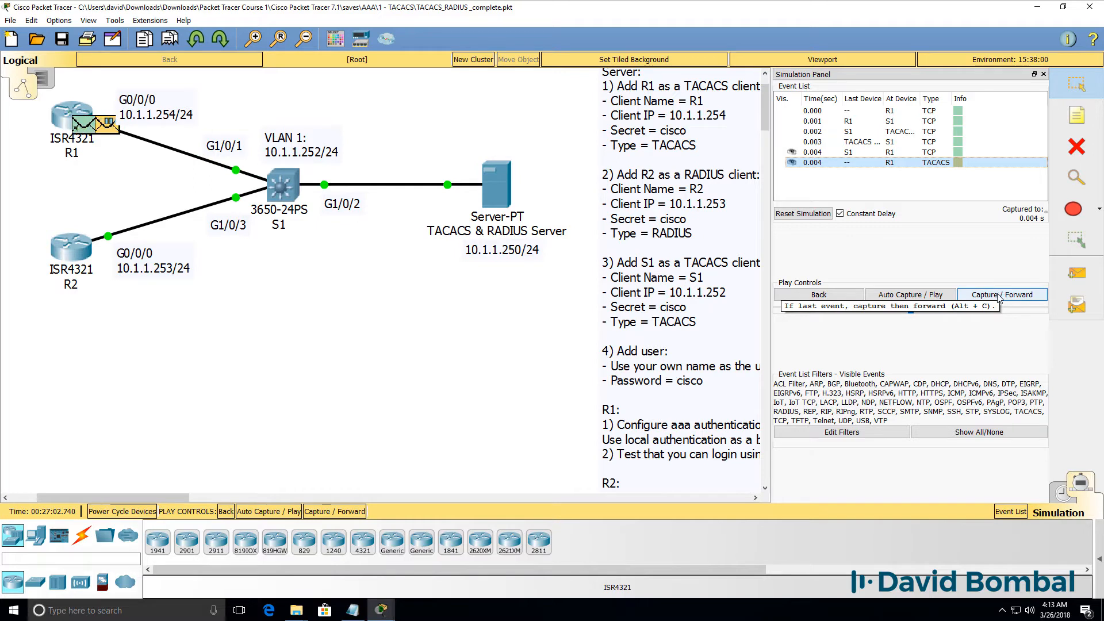
click(1003, 295)
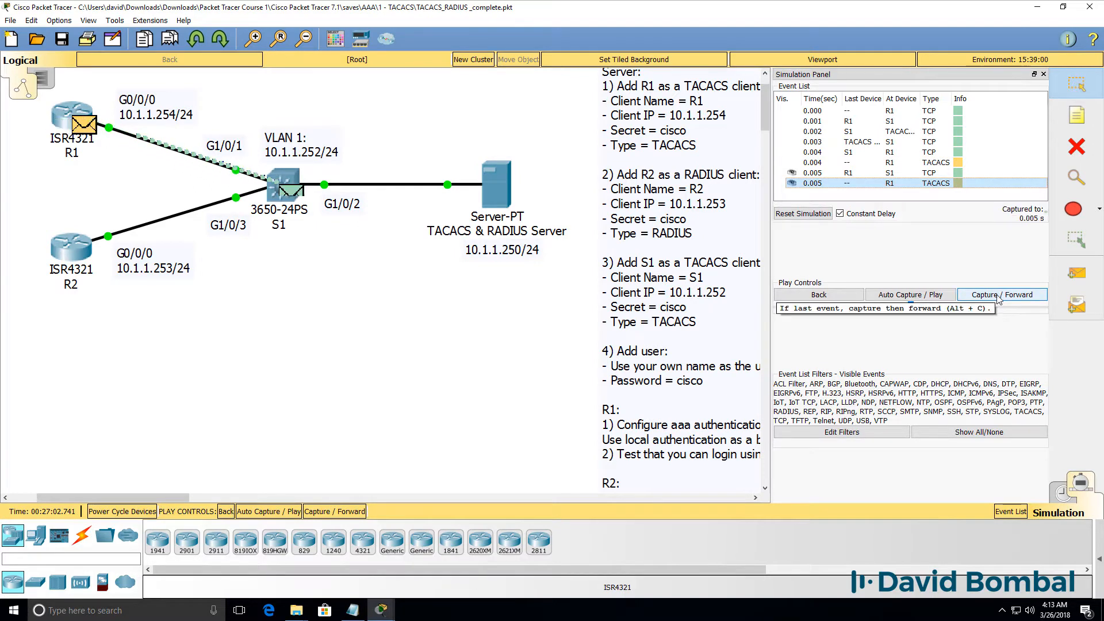
click(1002, 295)
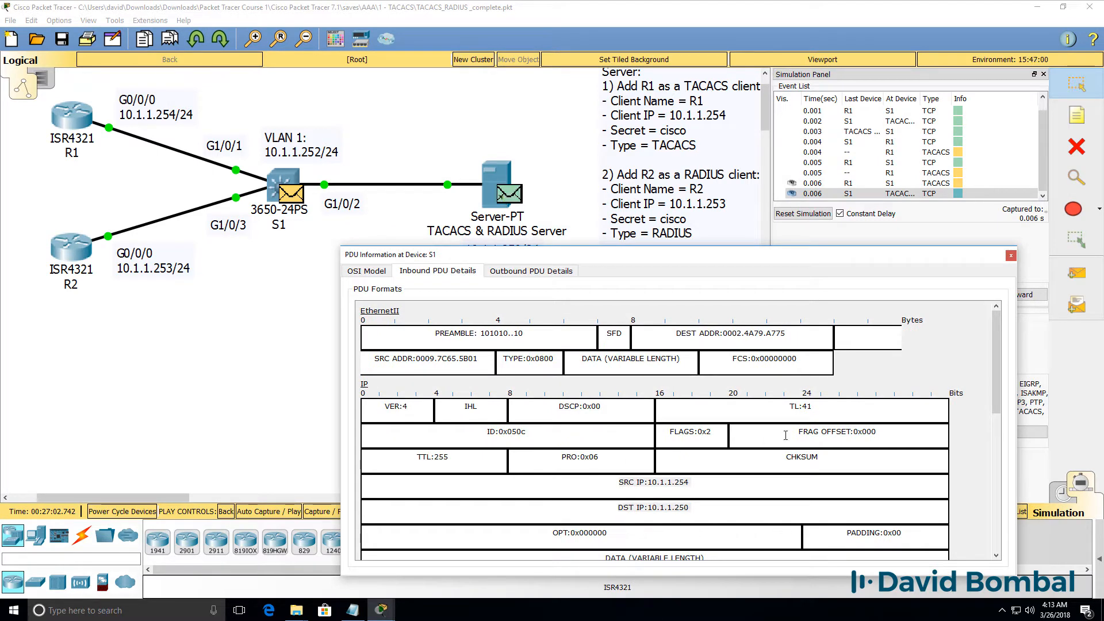
Step: Inspect S1's PDU for destination port 49 and TACACS header, then step to the server's reply
scroll(down, 3)
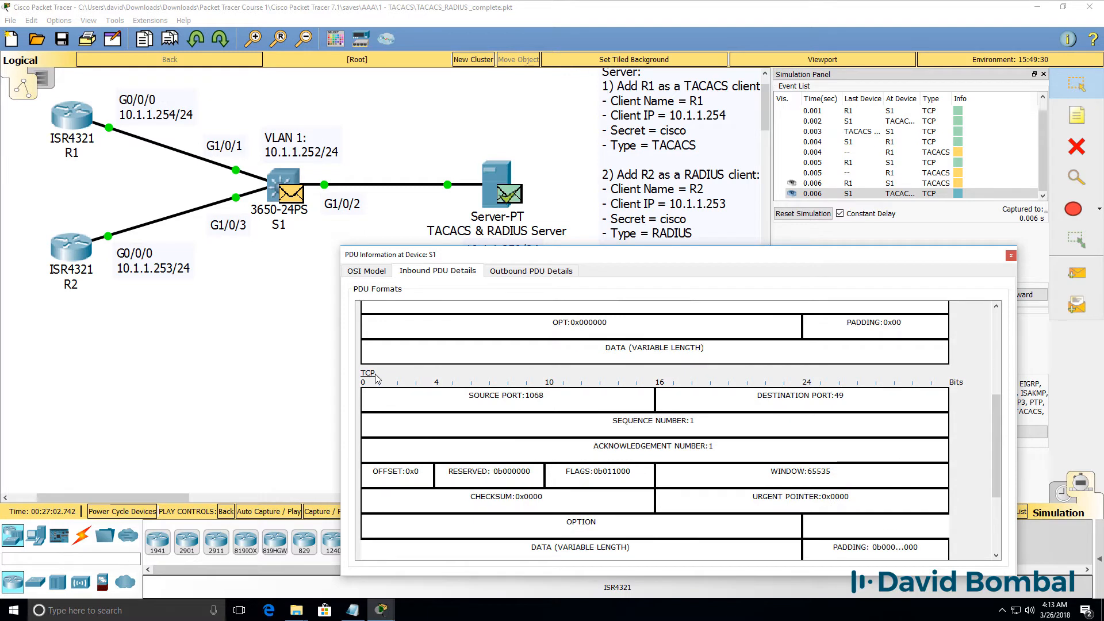
double_click(810, 396)
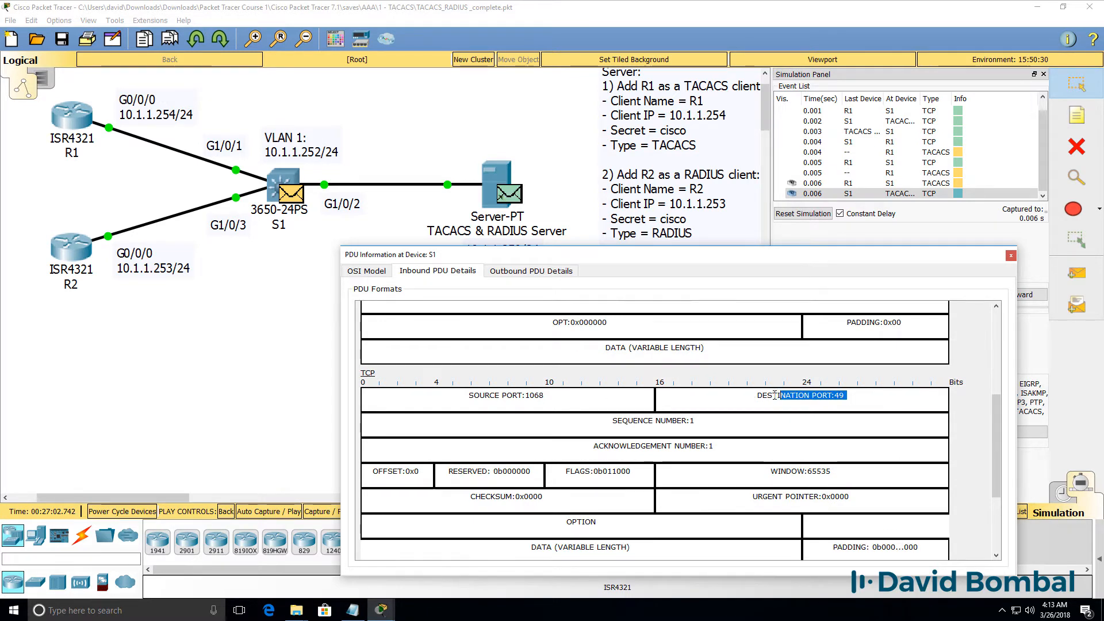
scroll(down, 3)
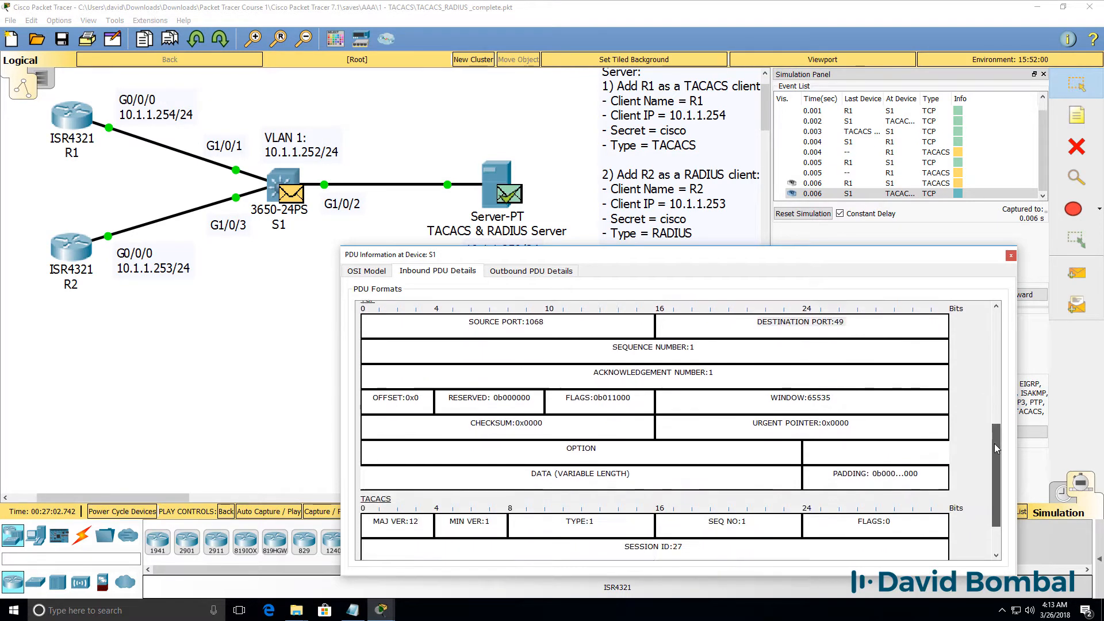
scroll(down, 3)
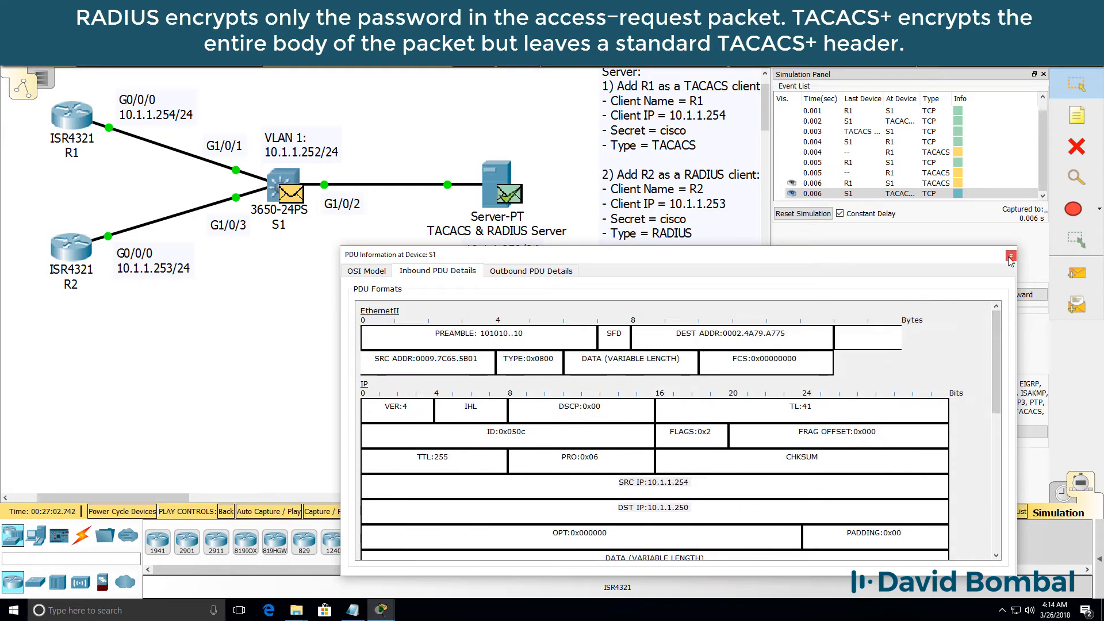
click(1011, 255)
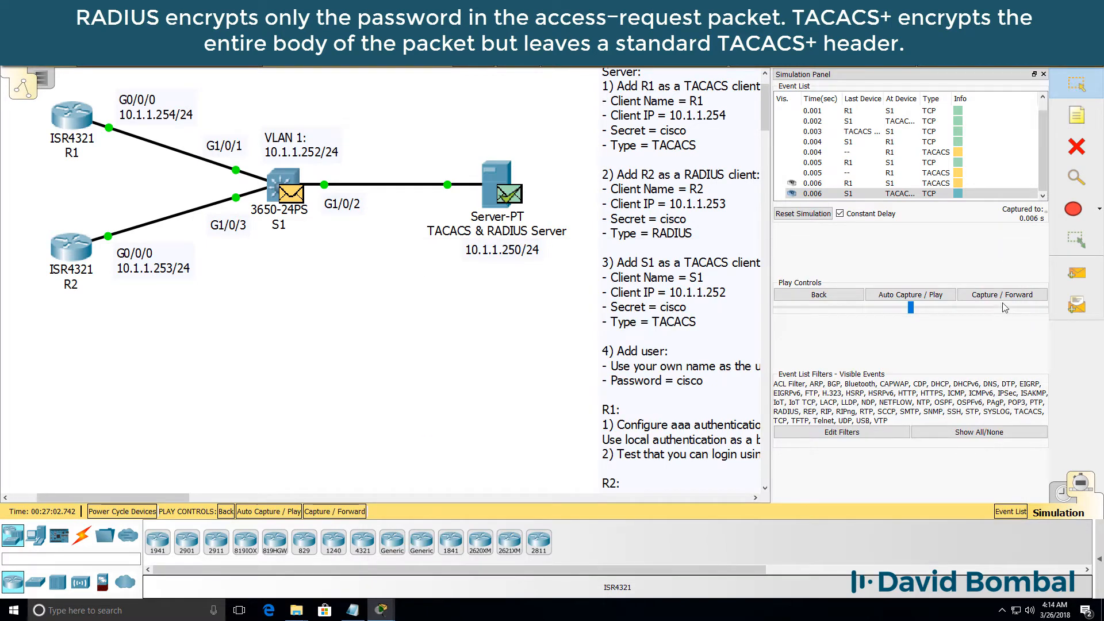
click(1001, 294)
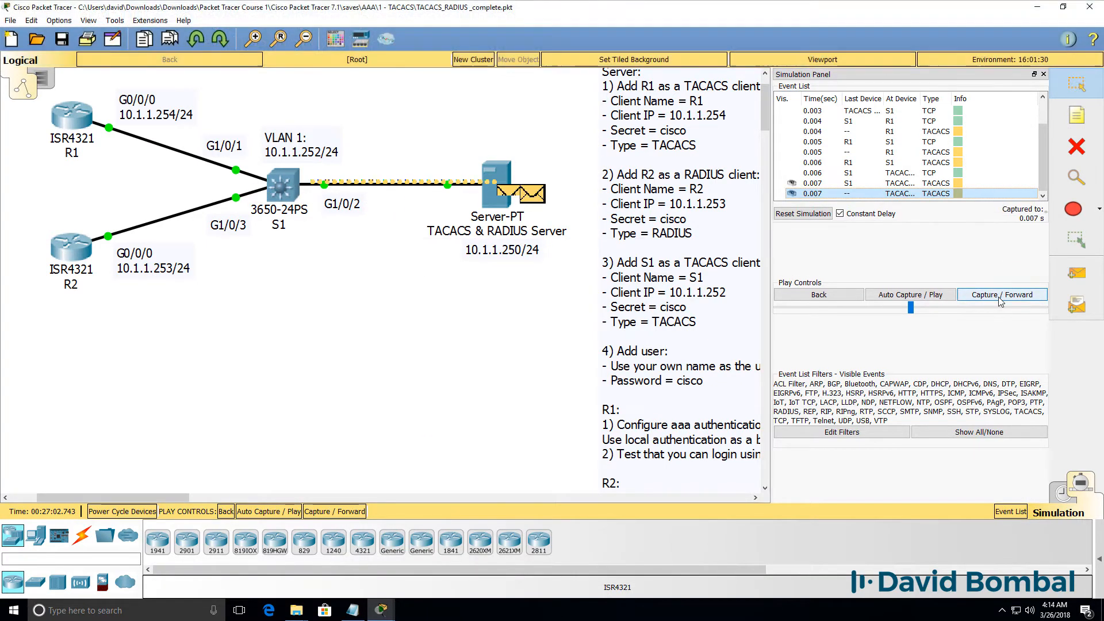
click(1002, 295)
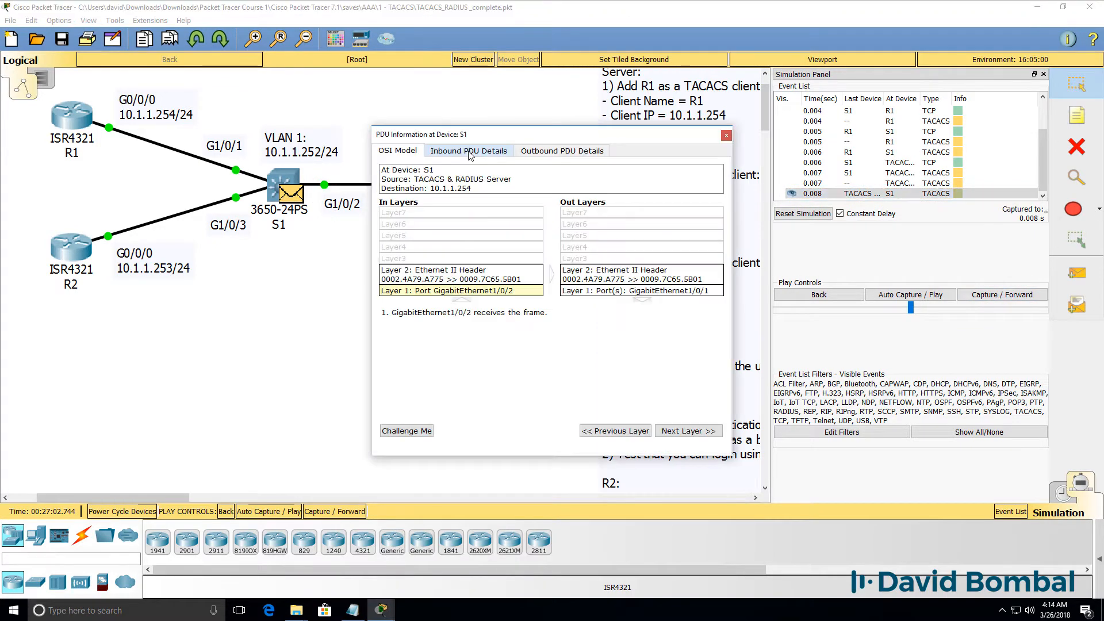
Step: Inspect the reply's Inbound PDU Details: source port 49, destination 1068, encrypted TACACS data
click(469, 150)
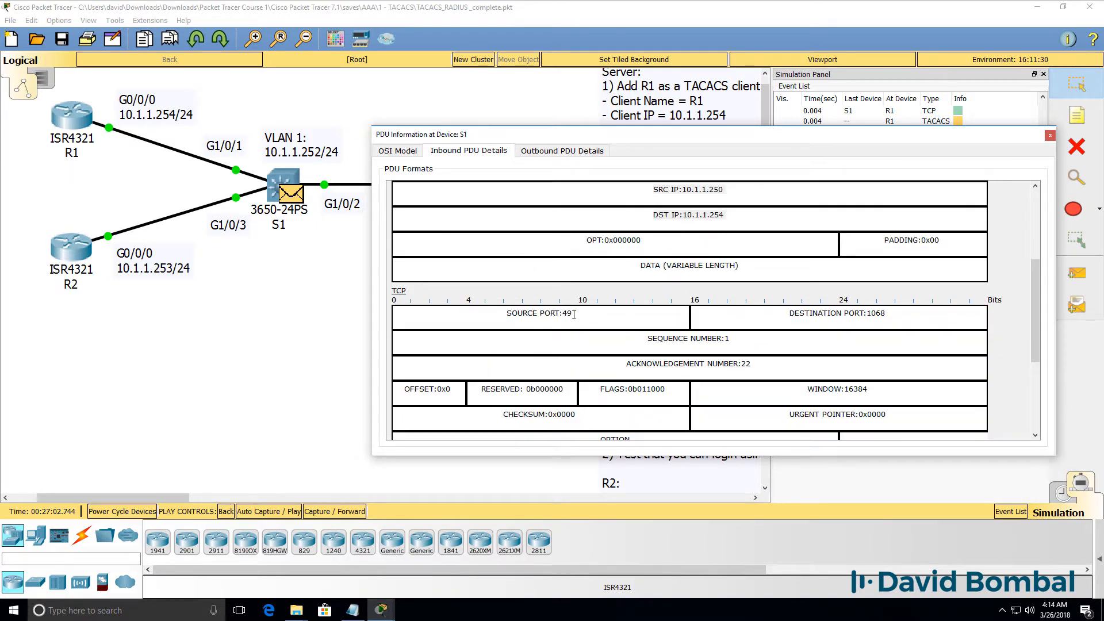
double_click(837, 313)
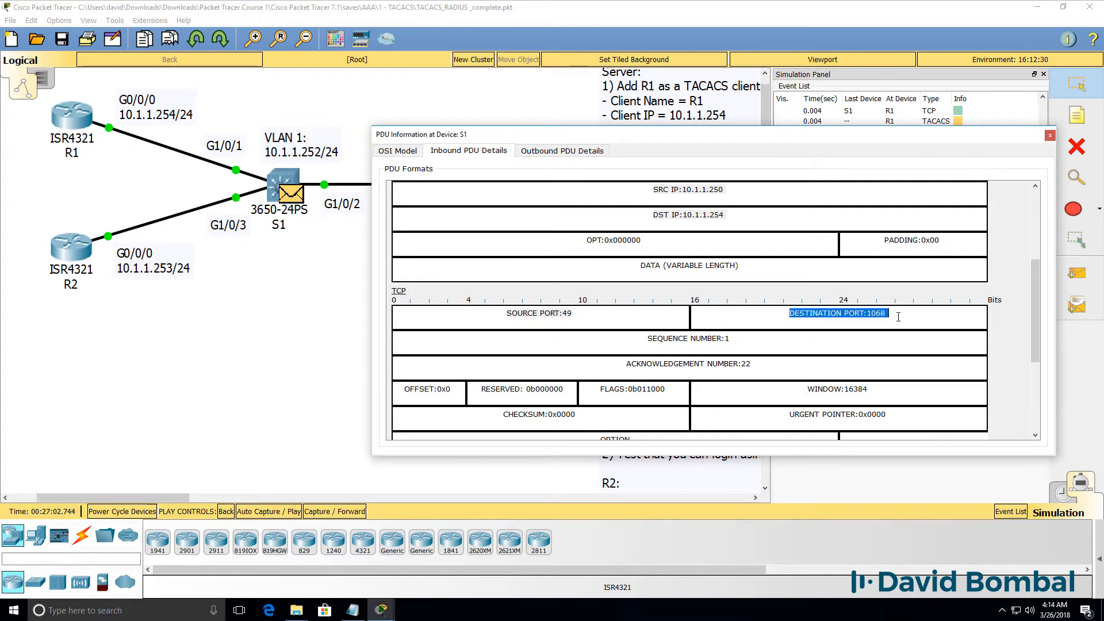
scroll(down, 3)
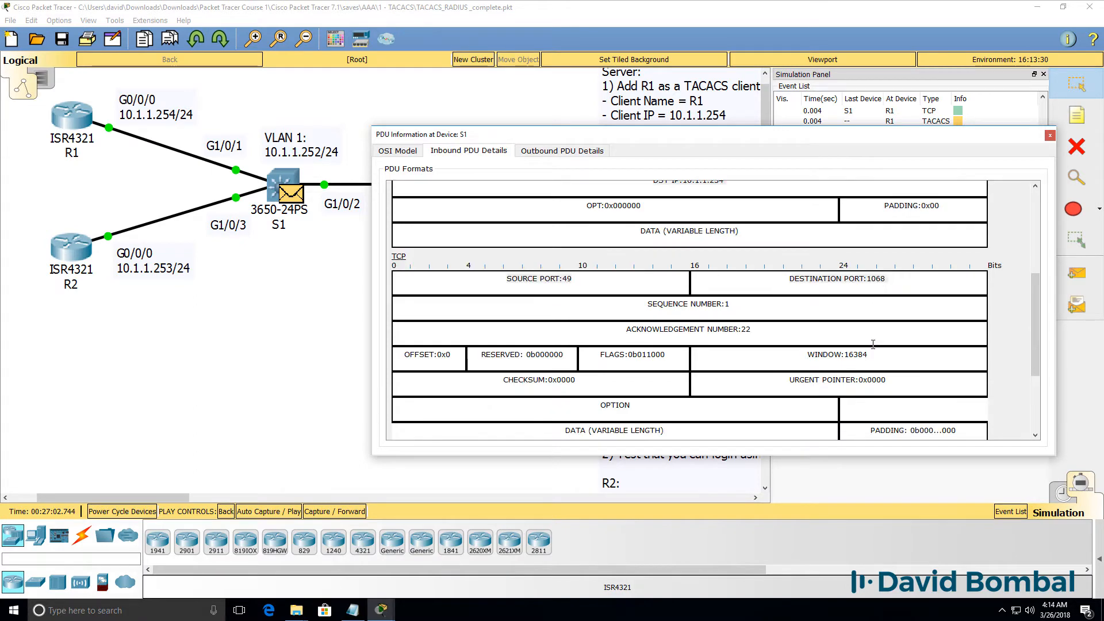
scroll(down, 3)
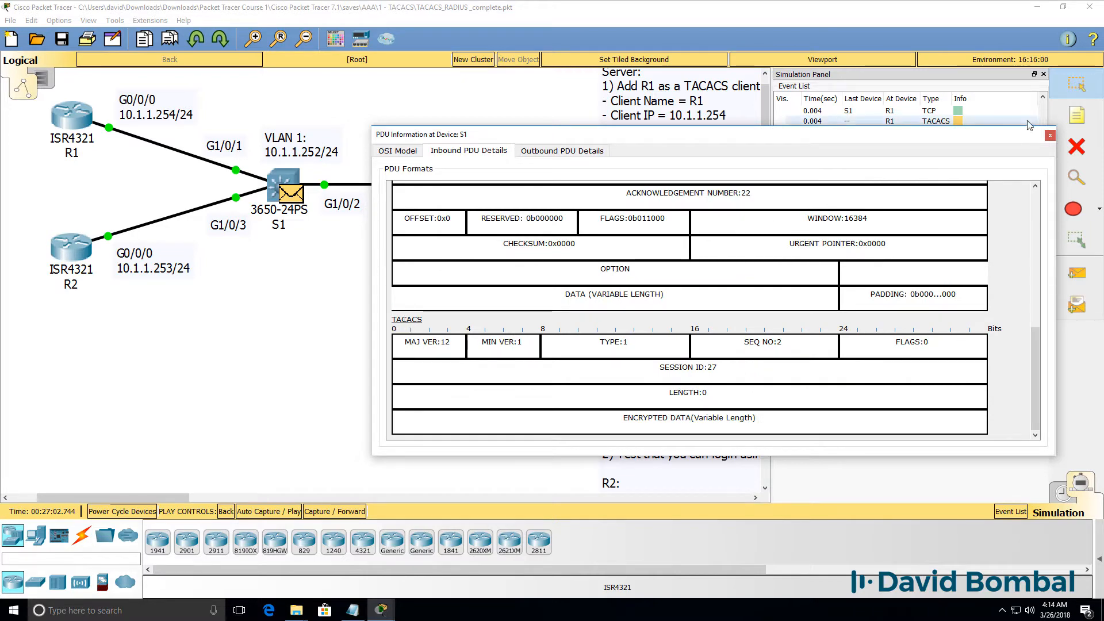
click(1050, 135)
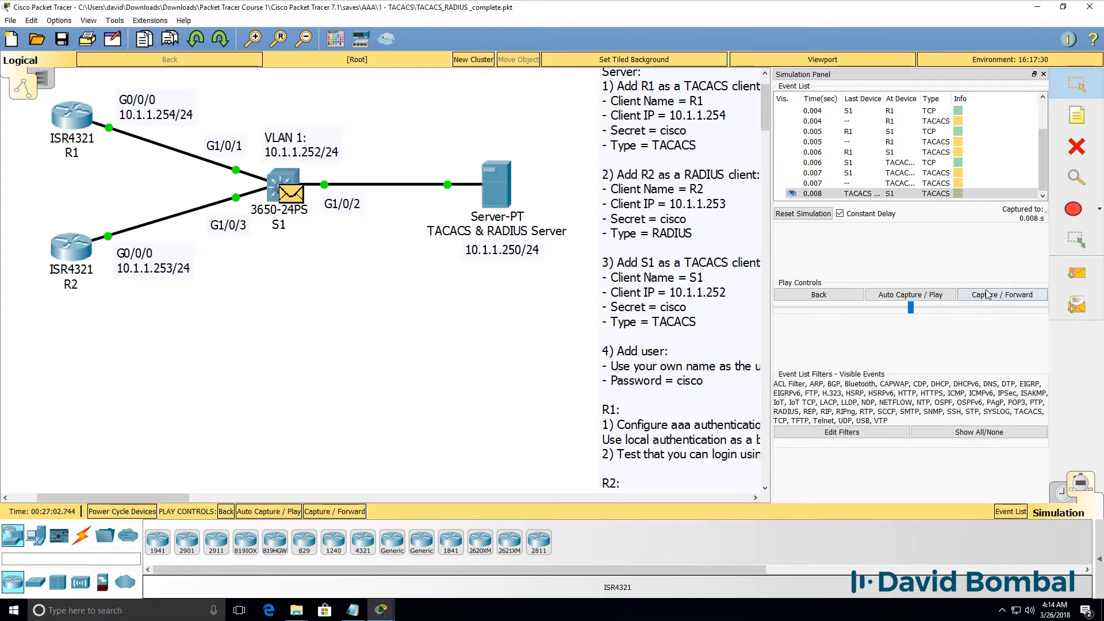
Step: Step R1's login traffic forward, enter 'en' on R1, and capture the new TCP packet
click(1002, 294)
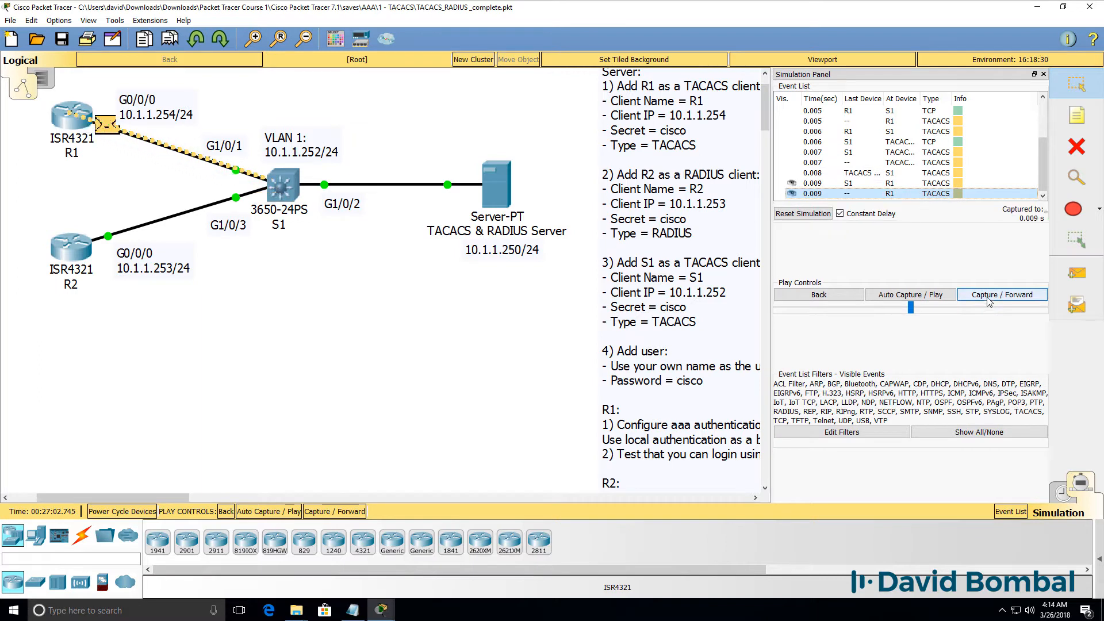
click(1003, 292)
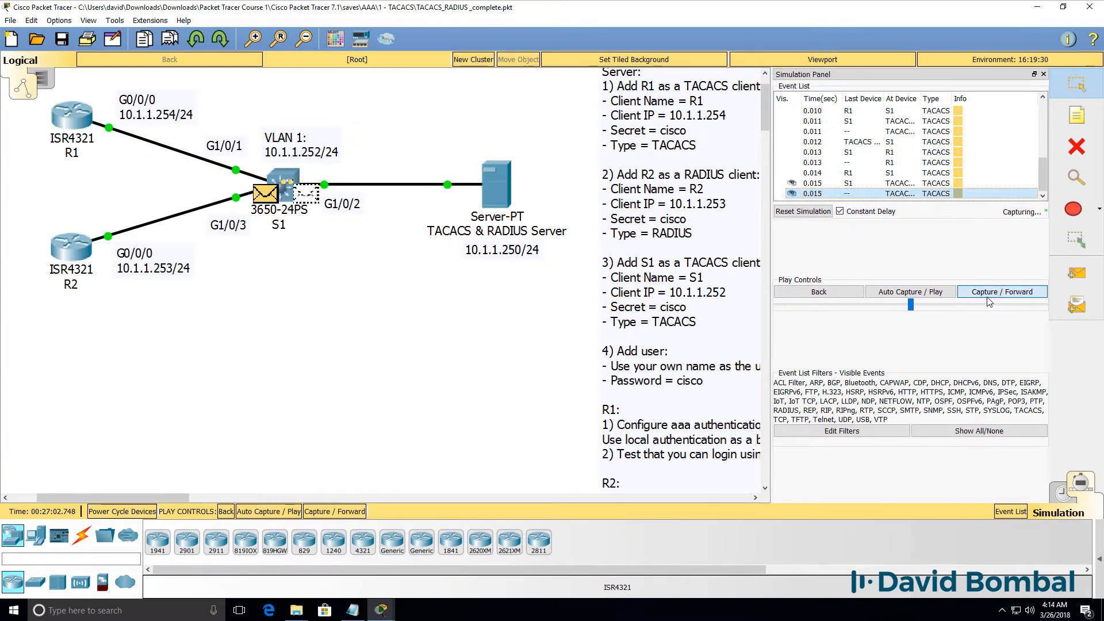
click(1003, 294)
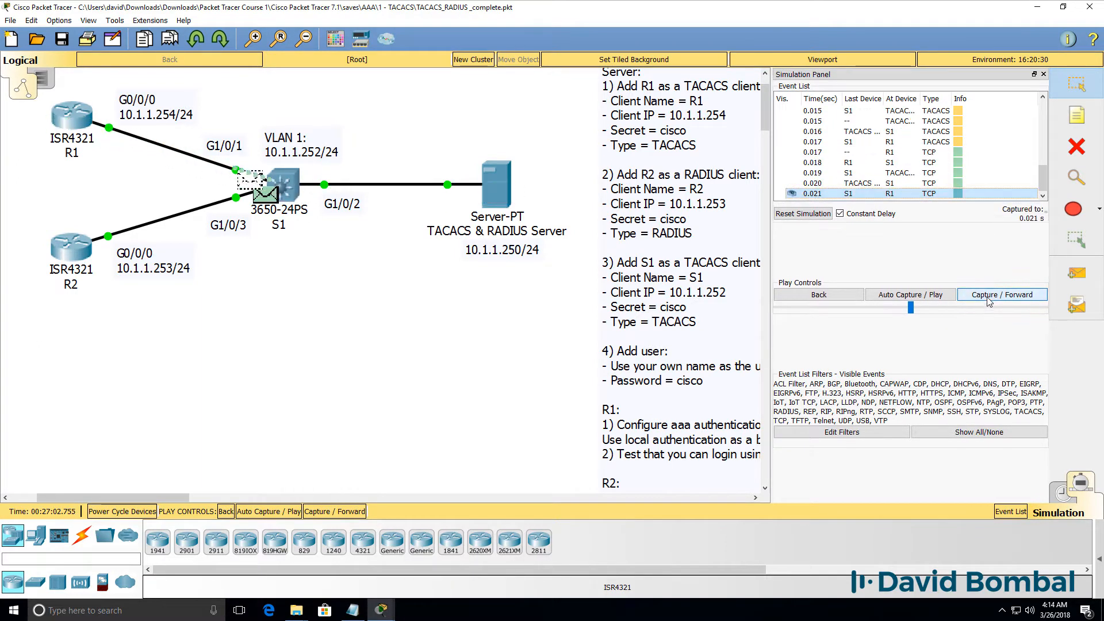
click(1002, 294)
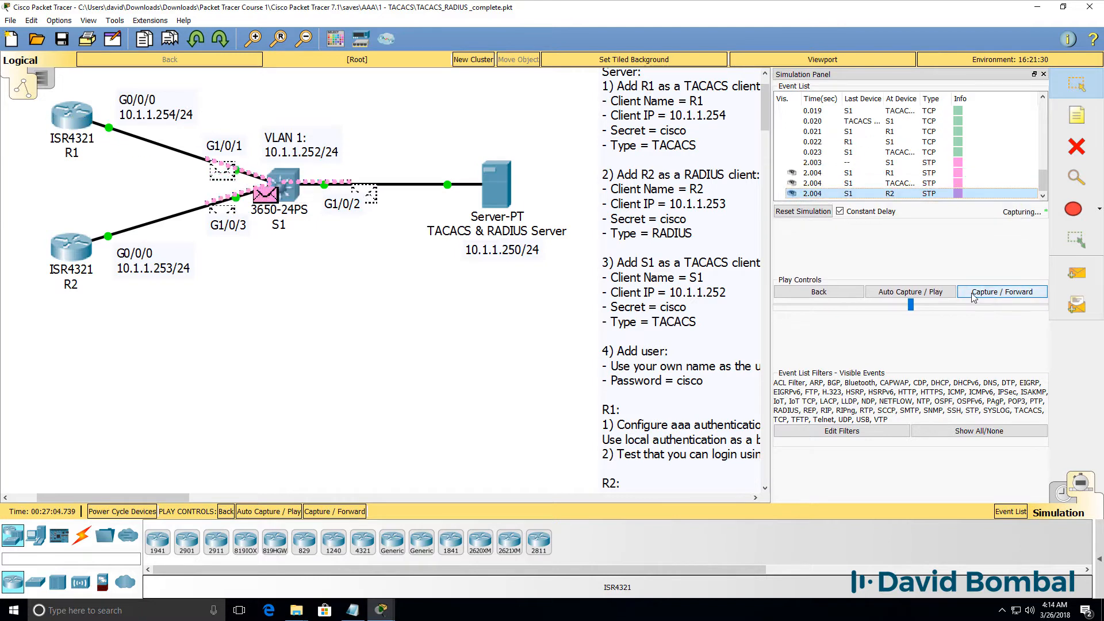
click(1002, 292)
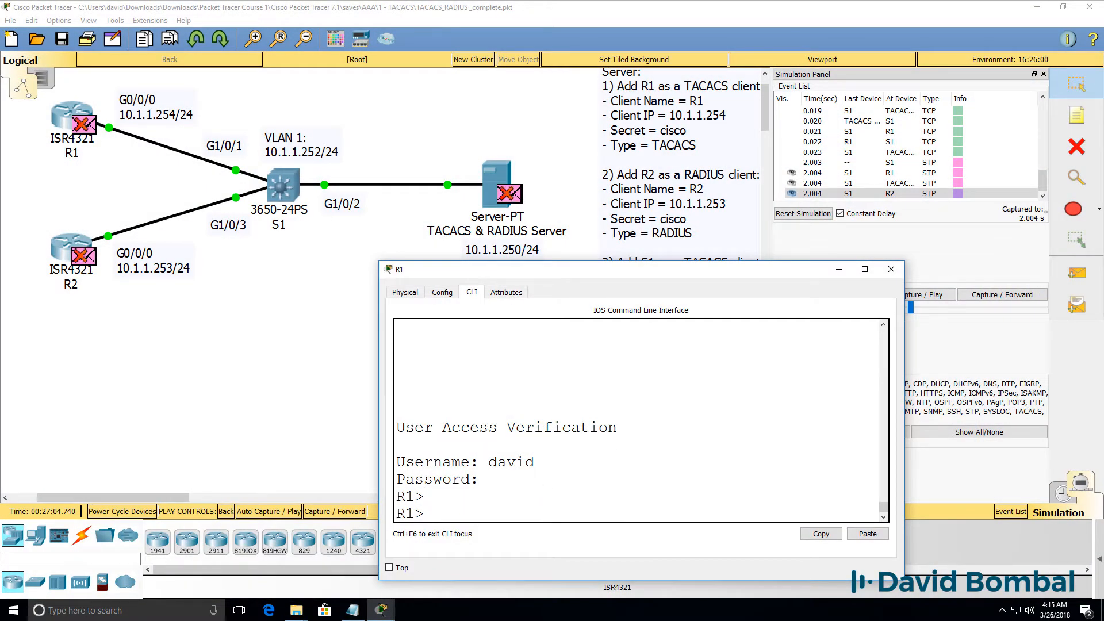
text(en)
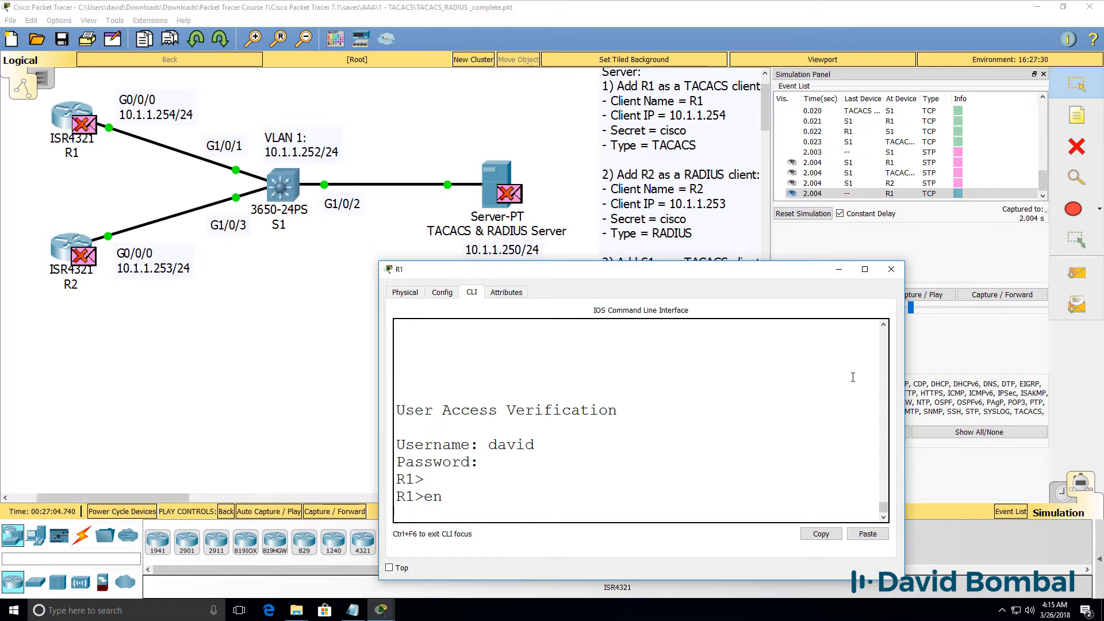
click(1002, 294)
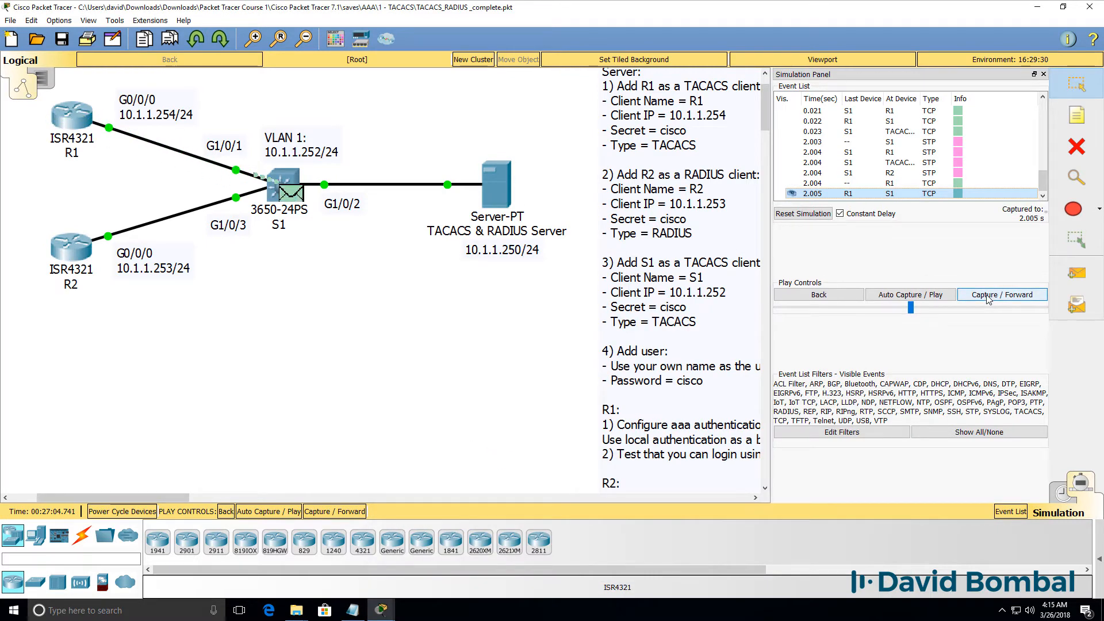
Step: Step R1's enable-authentication packets to the server and back to R1
click(1002, 294)
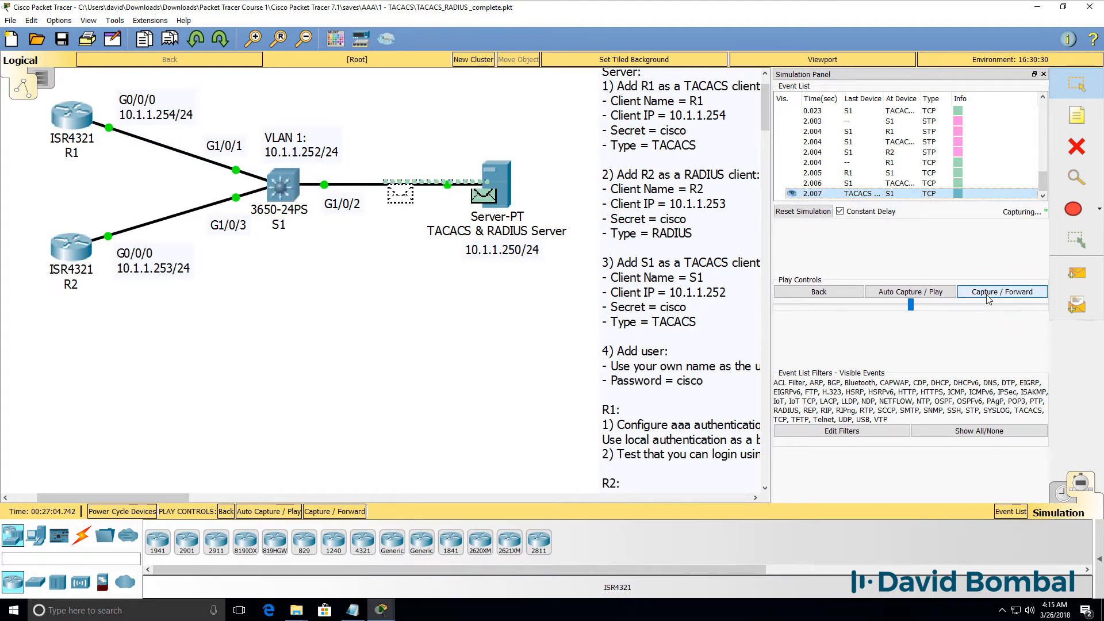
click(1003, 292)
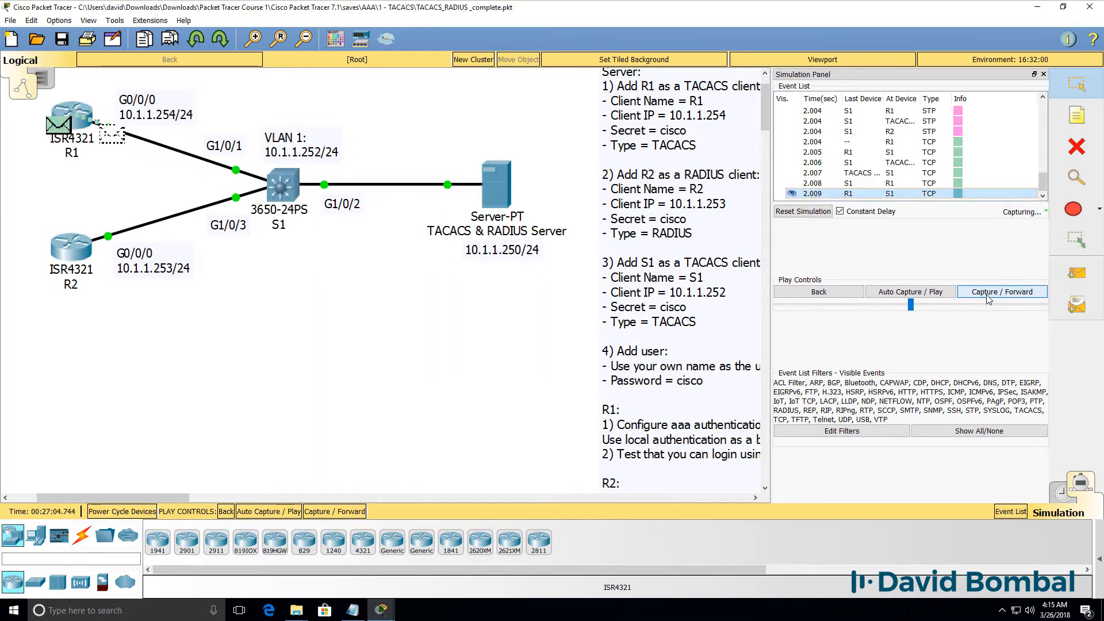
click(1002, 292)
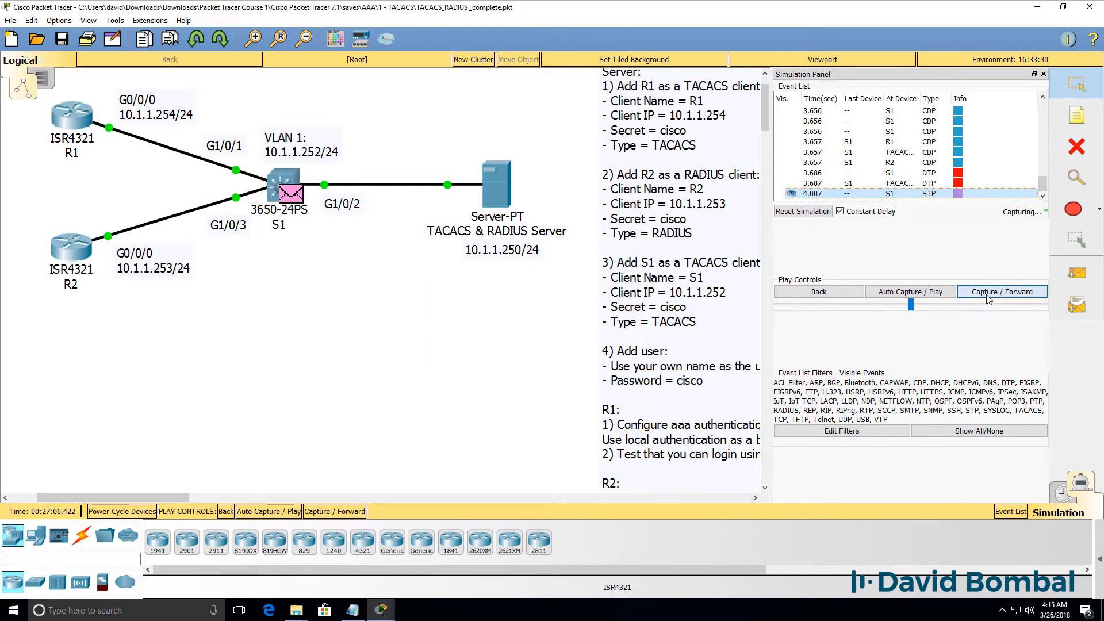
click(1003, 291)
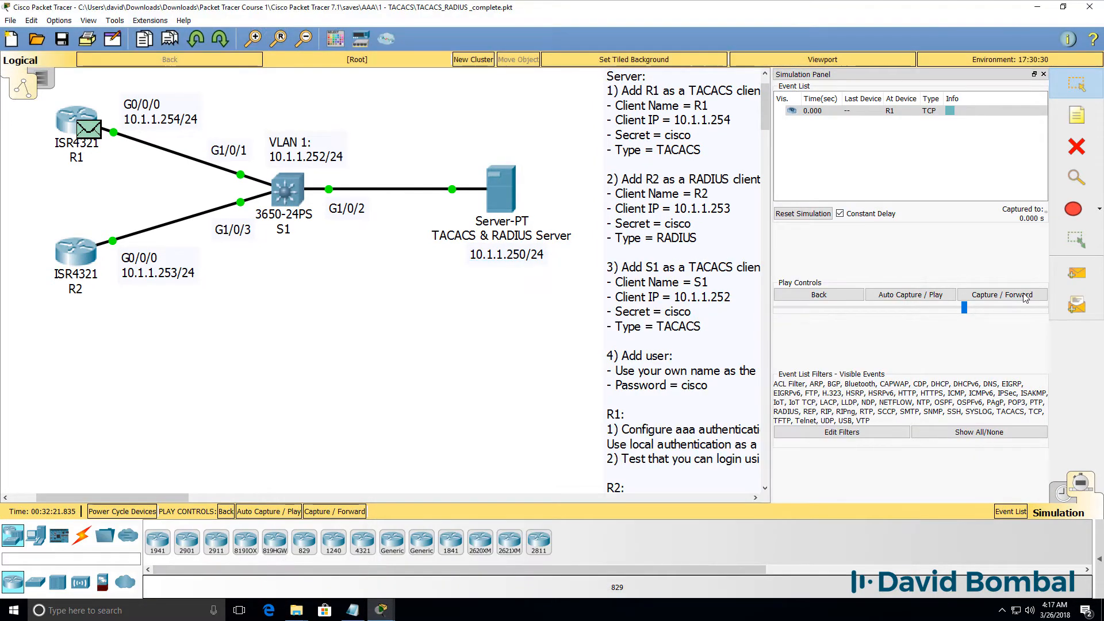
Step: Step the fresh login capture until TACACS packets reach the server, then open S1's PDU
click(1002, 294)
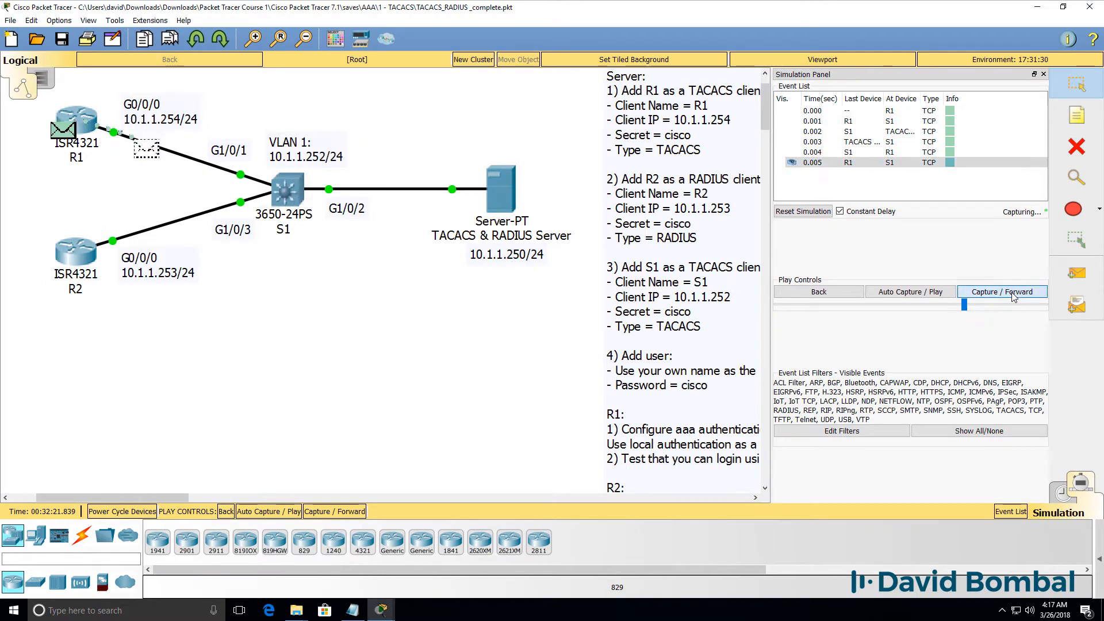
click(1002, 292)
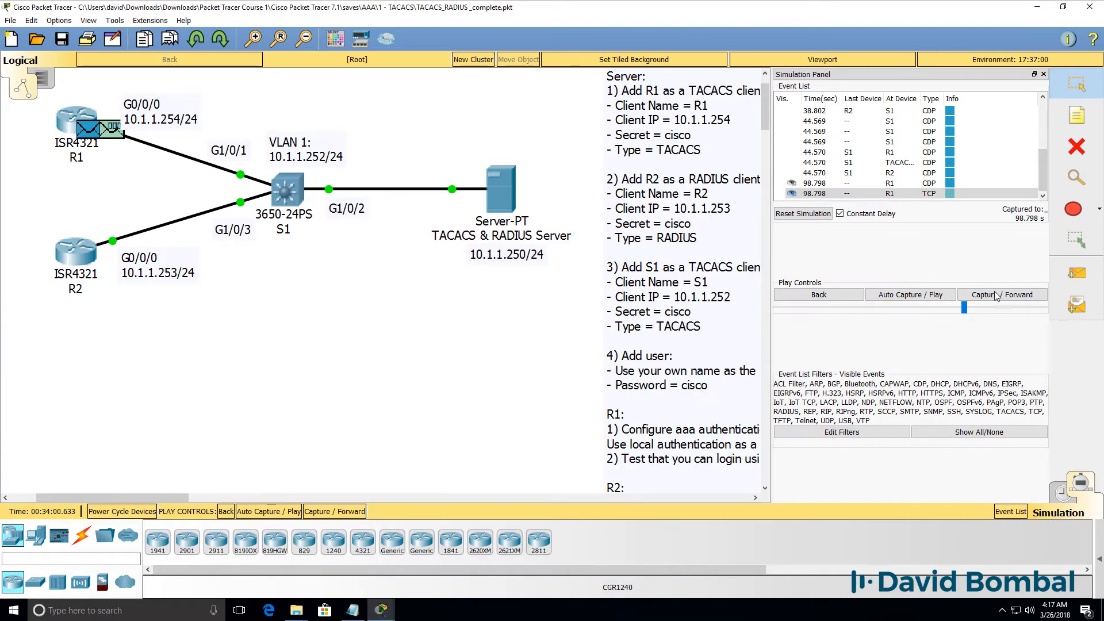
click(1003, 292)
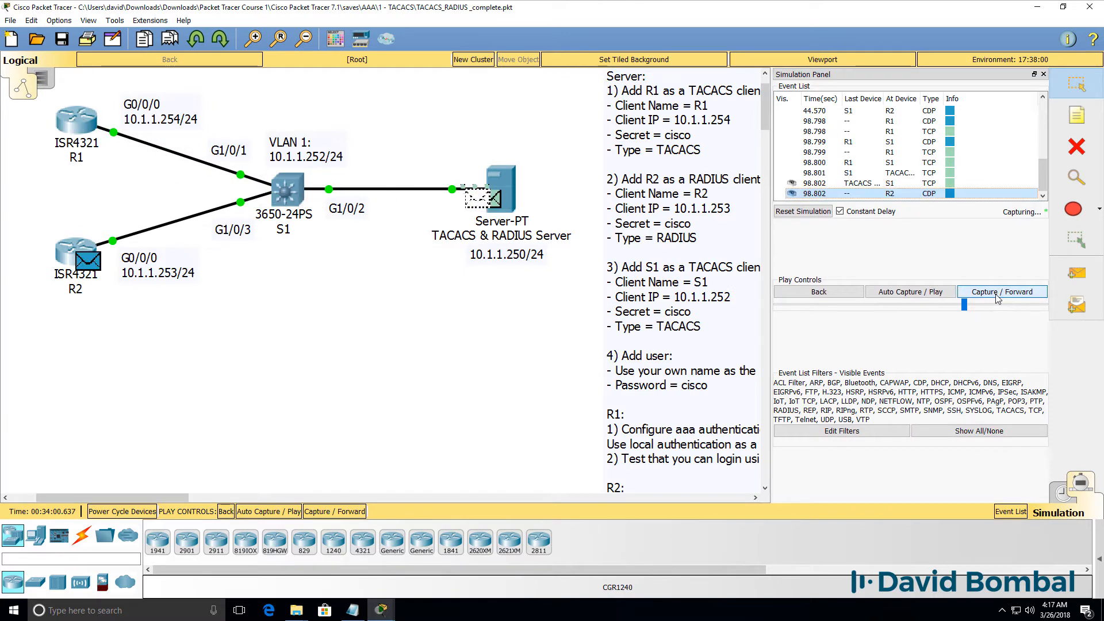
click(1002, 291)
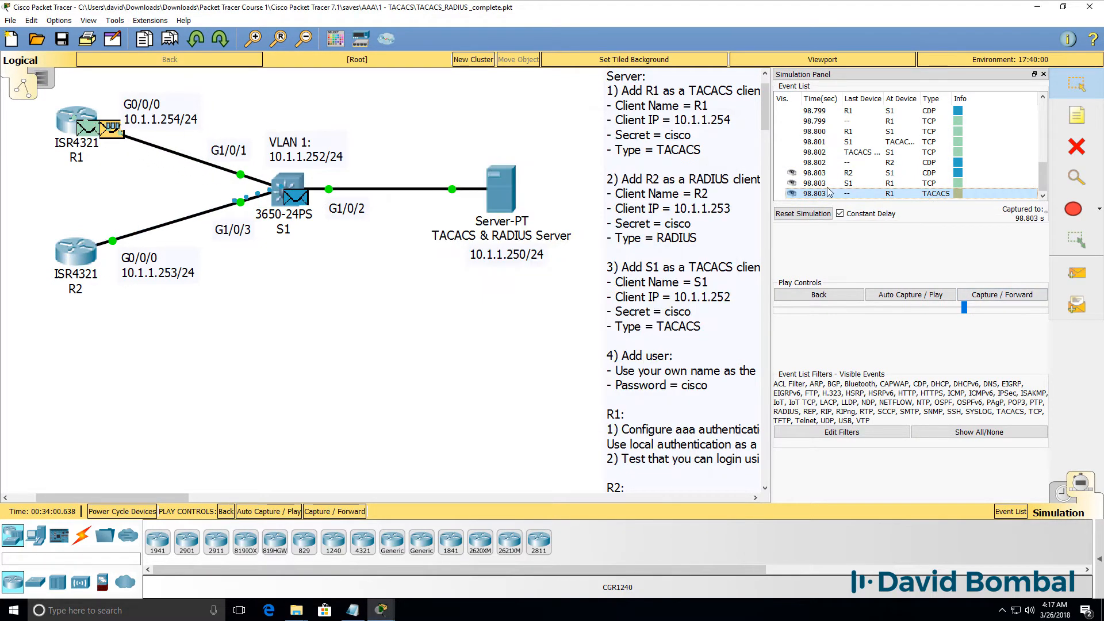
click(1002, 291)
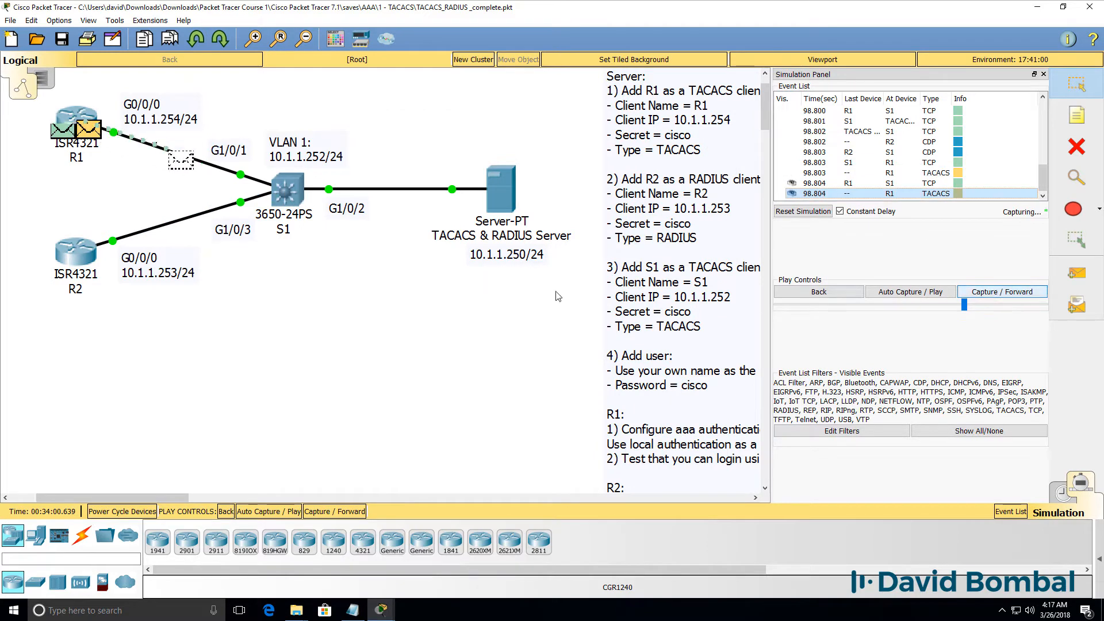
click(1002, 291)
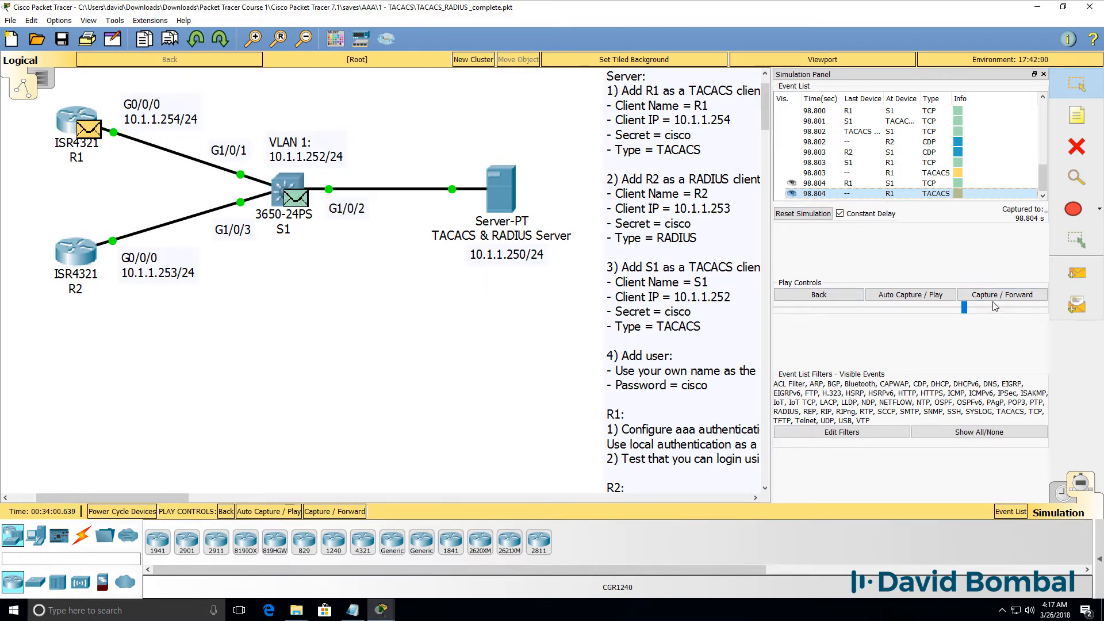
click(1003, 294)
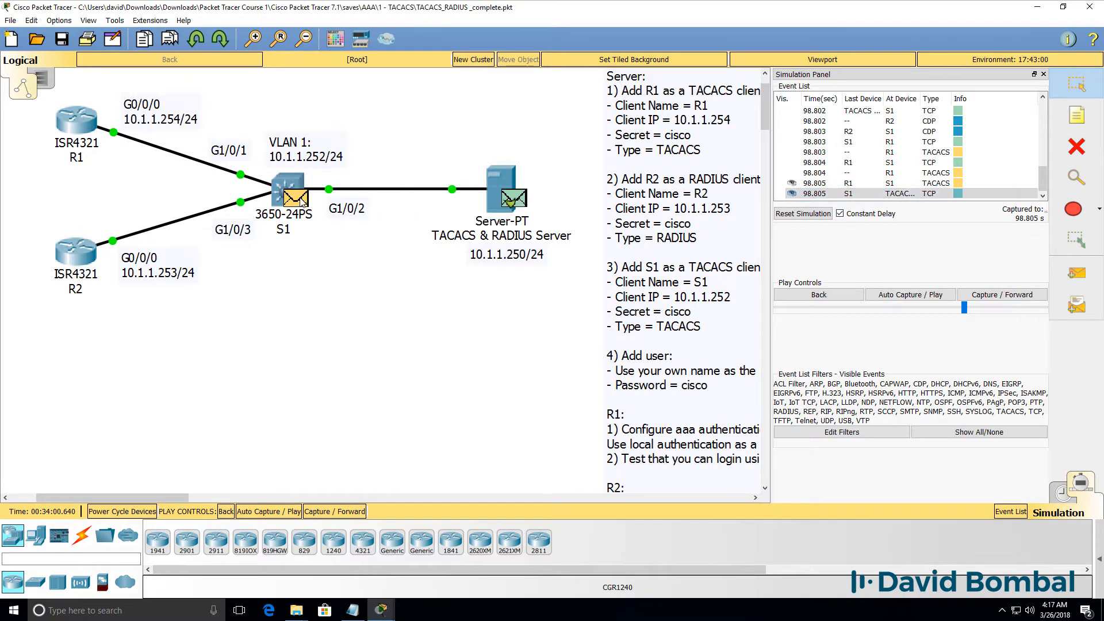
click(296, 198)
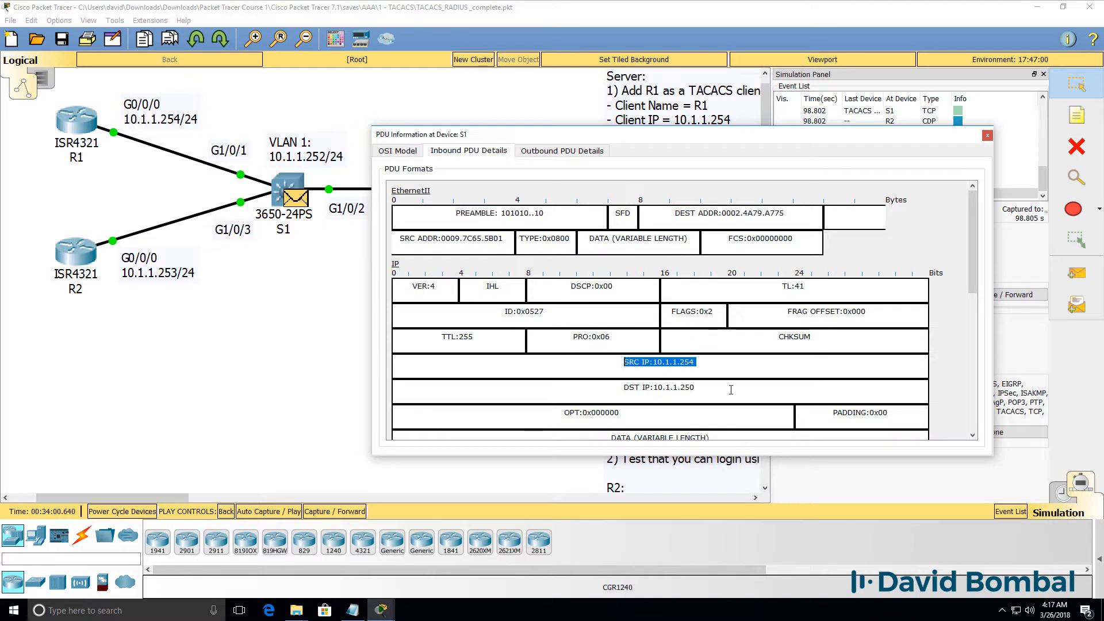
Step: Scroll S1's PDU to TCP port 49 and encrypted TACACS data, then close it
scroll(down, 3)
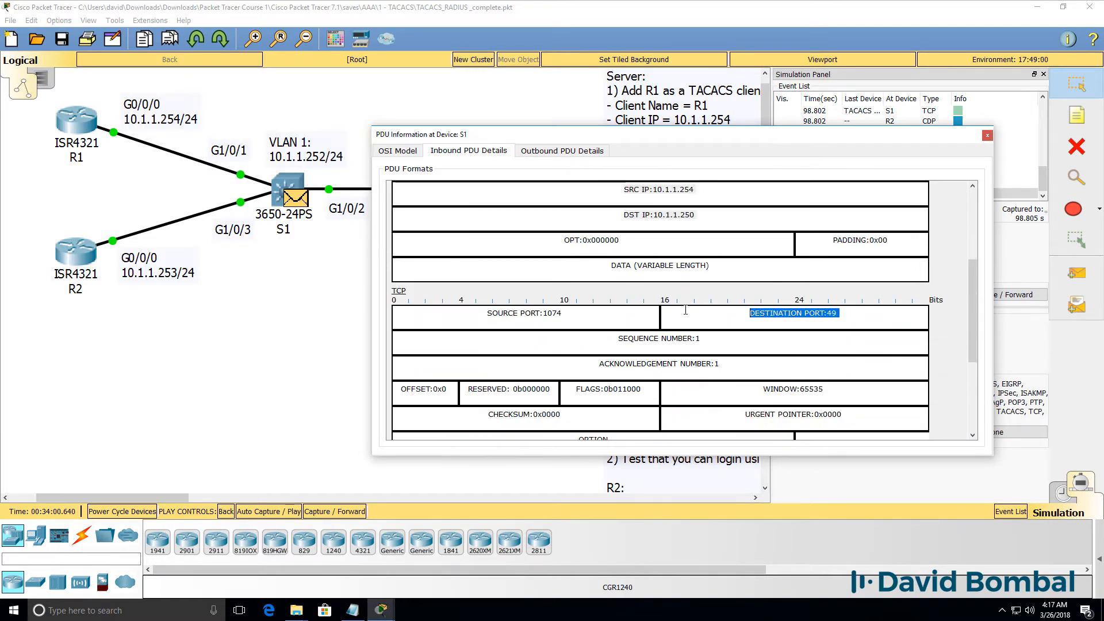
scroll(down, 3)
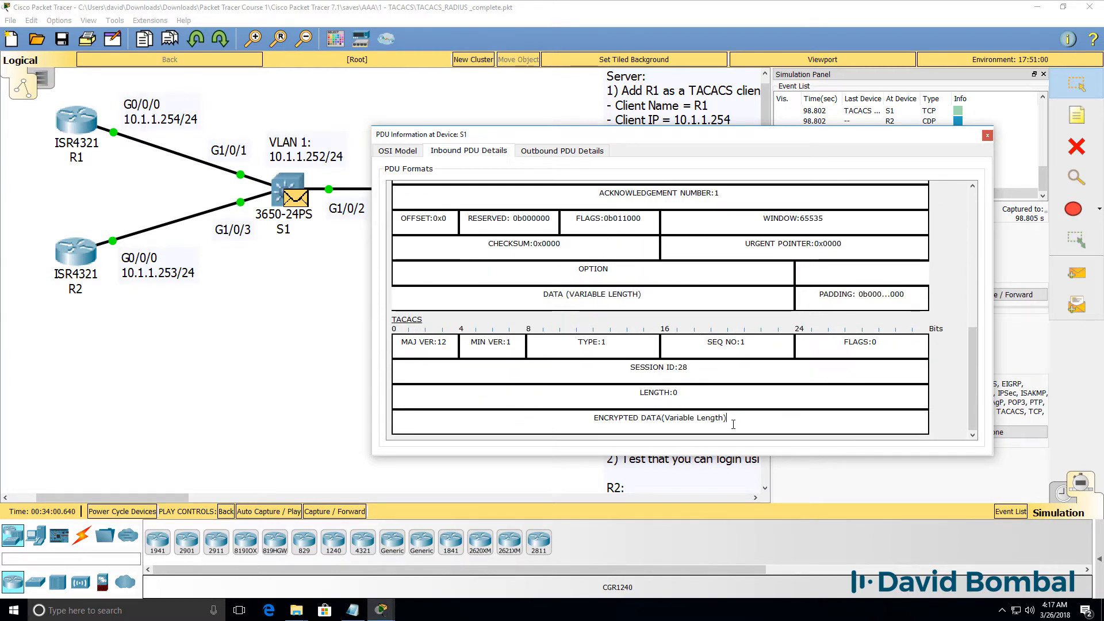
click(988, 135)
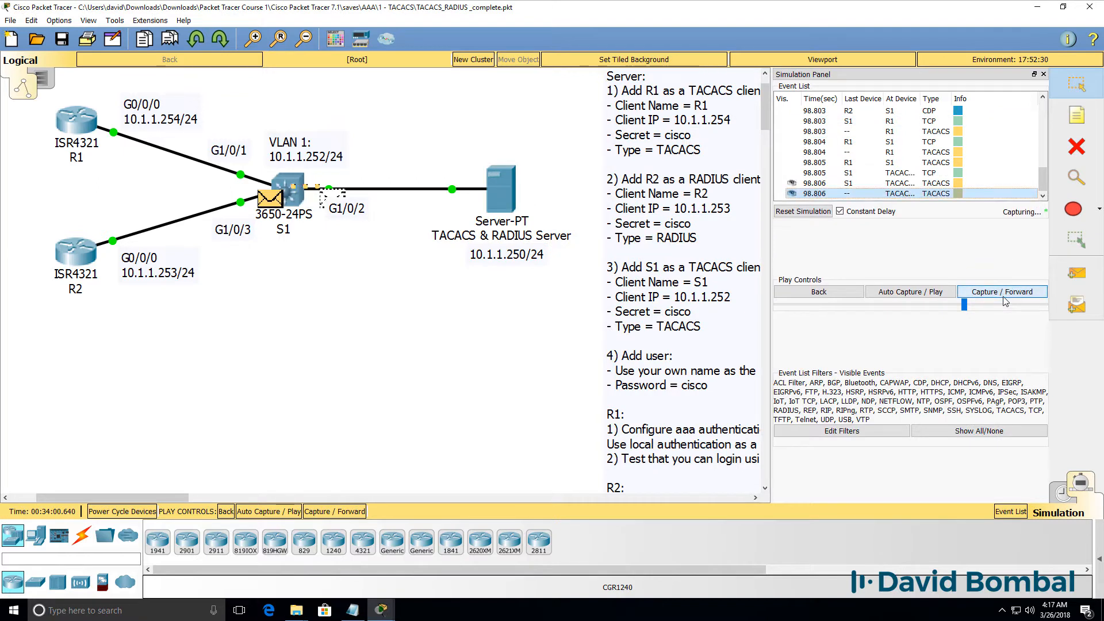
Step: Step the TACACS exchange to completion, then reset the simulation to empty the Event List
click(1003, 291)
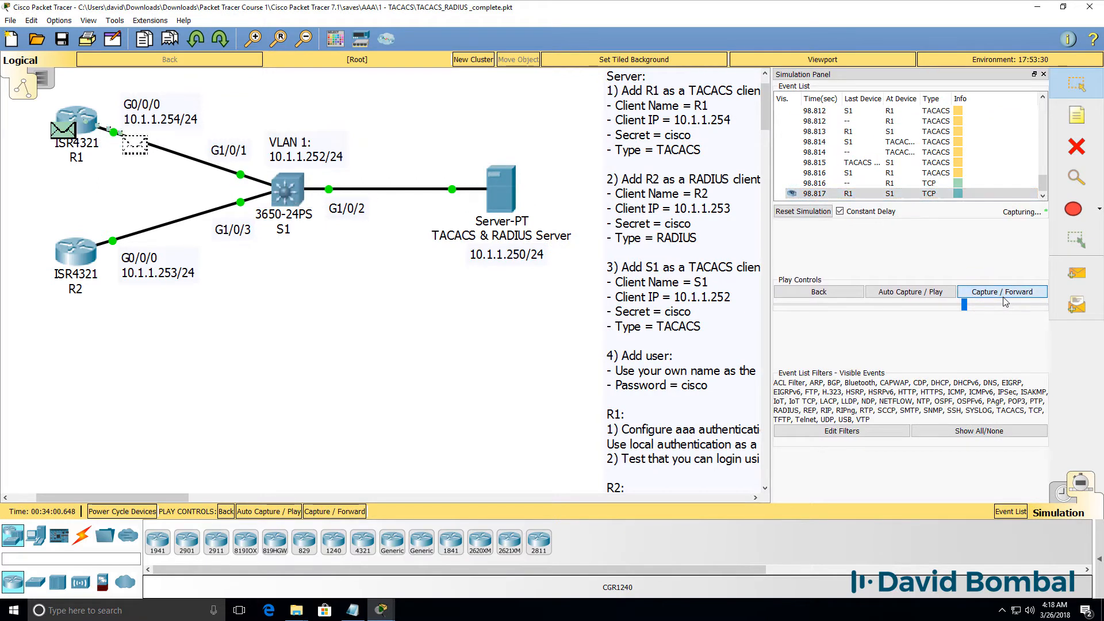
click(1003, 291)
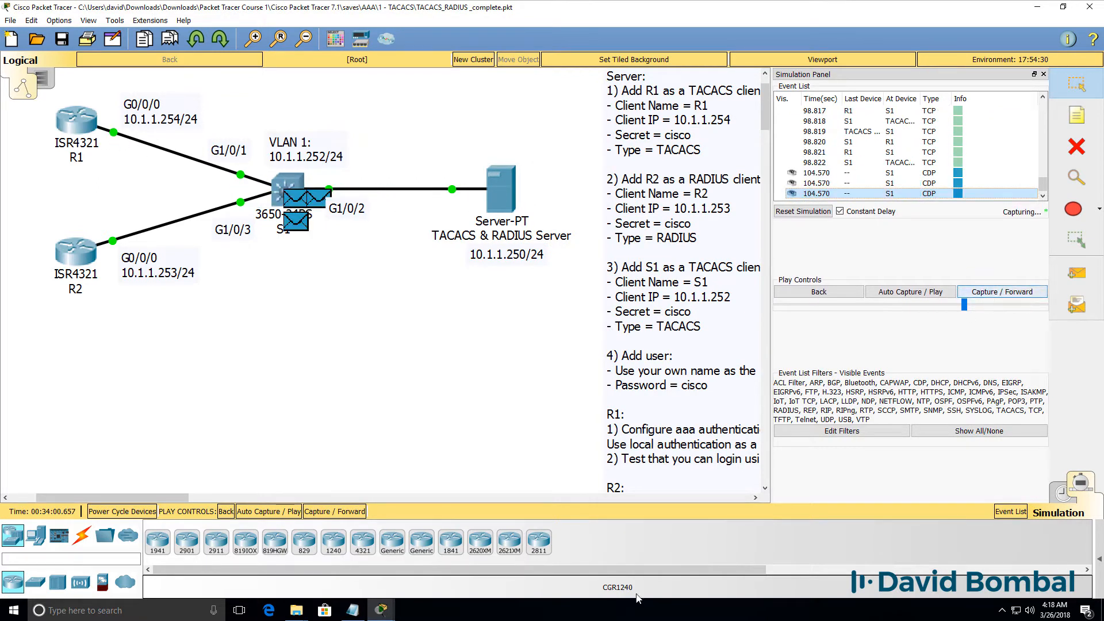
click(69, 114)
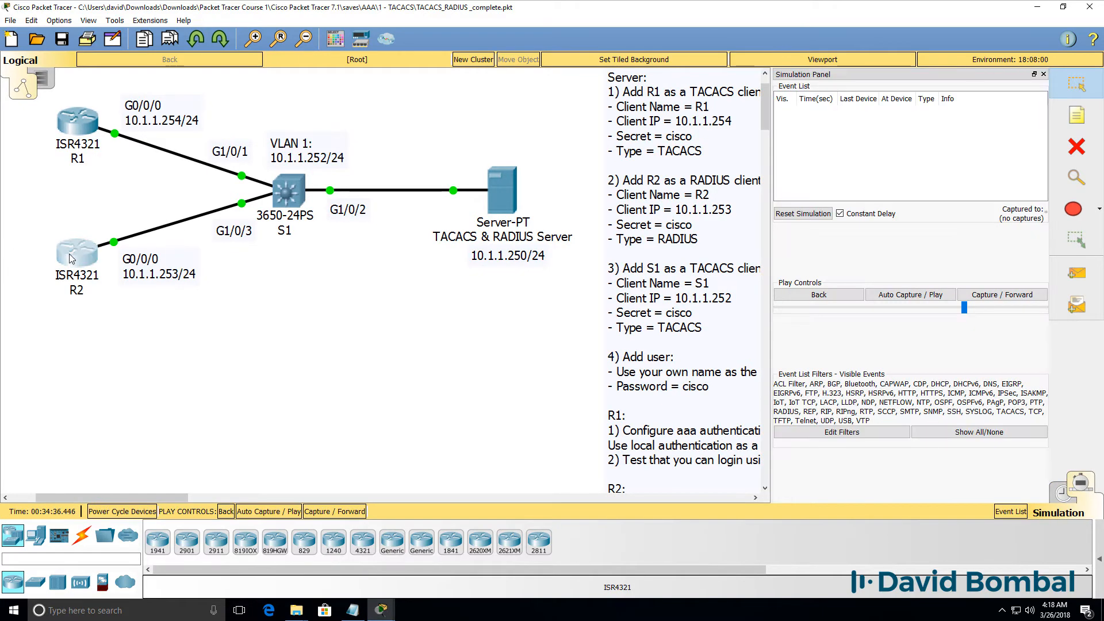
Step: Log in on R2 as peter and forward the RADIUS packet from 10.1.1.253 toward 10.1.1.250 at S1
click(77, 252)
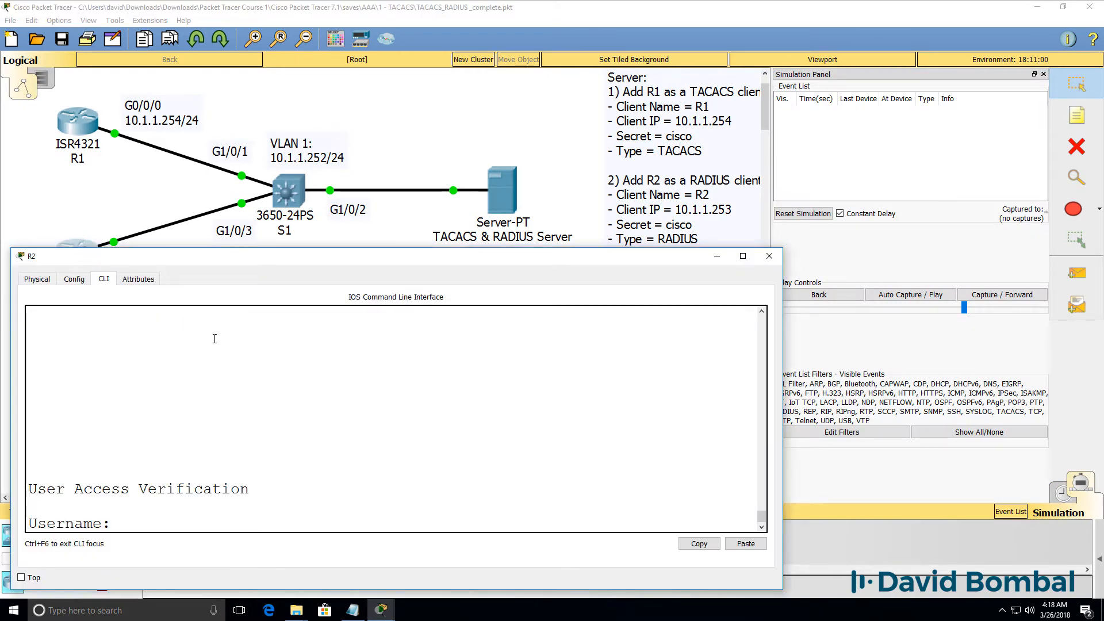
text(peter)
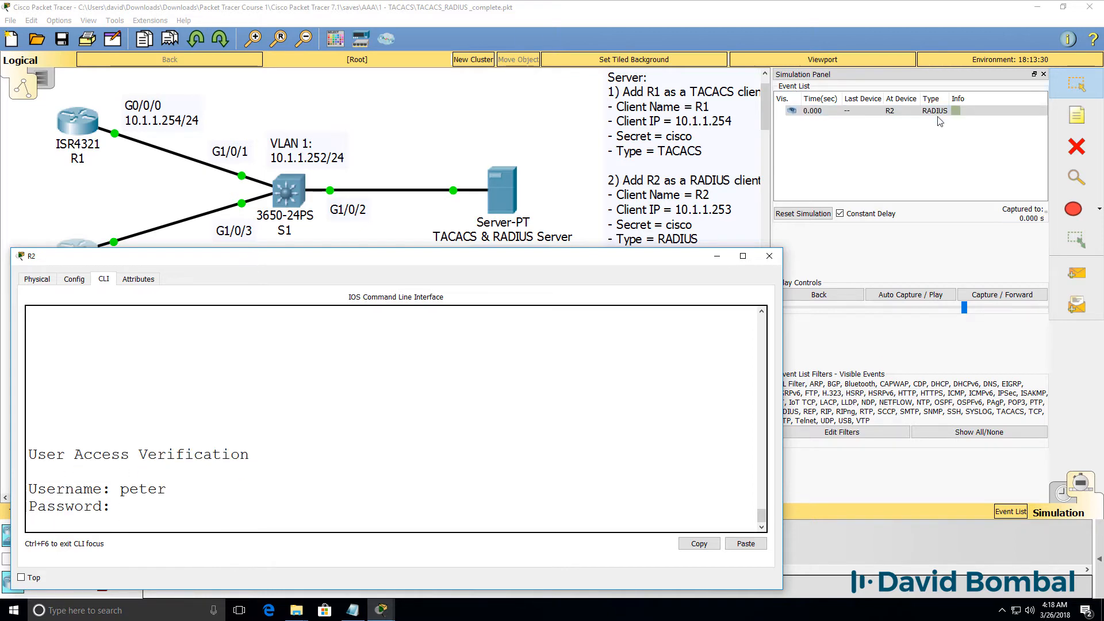
click(1003, 295)
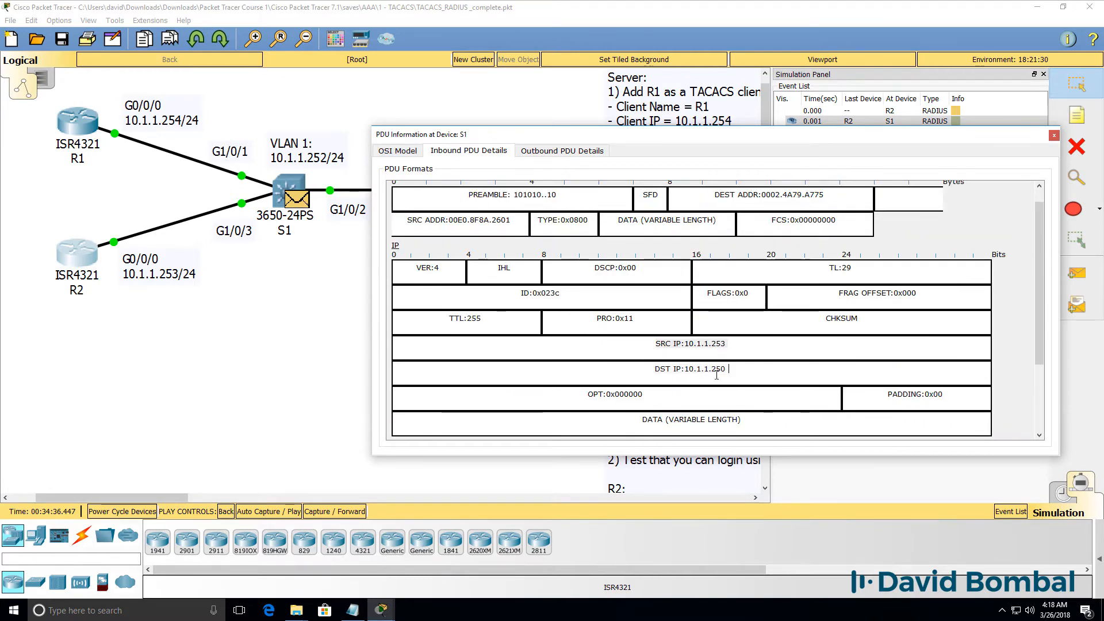
Step: Verify R2's RADIUS packet uses UDP port 1645, then close the PDU details and AAA window
scroll(down, 3)
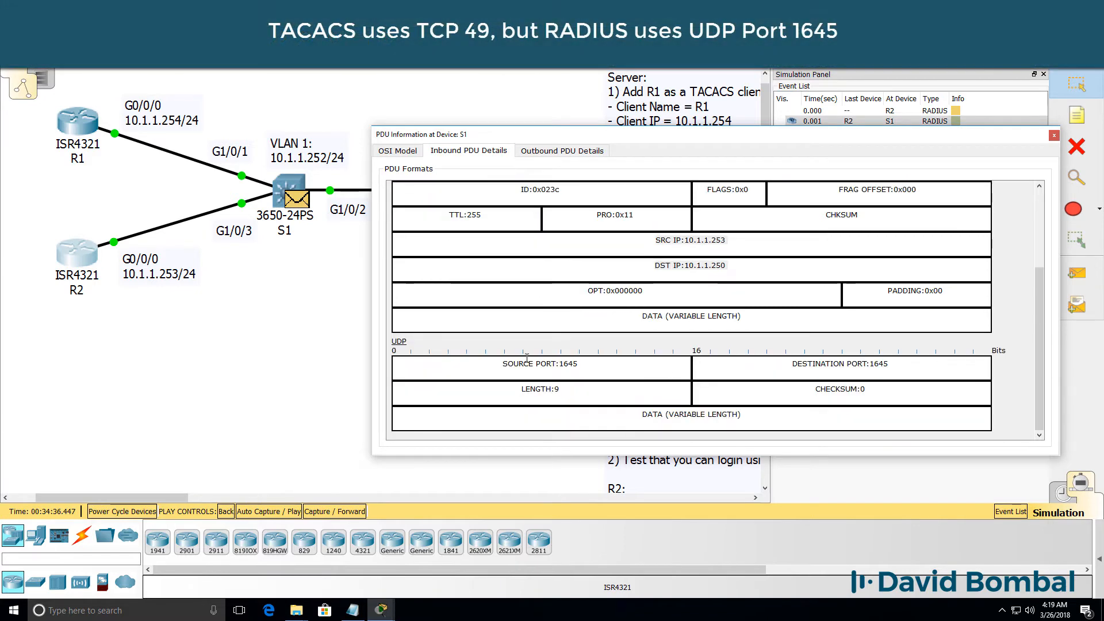
mouse_move(758, 415)
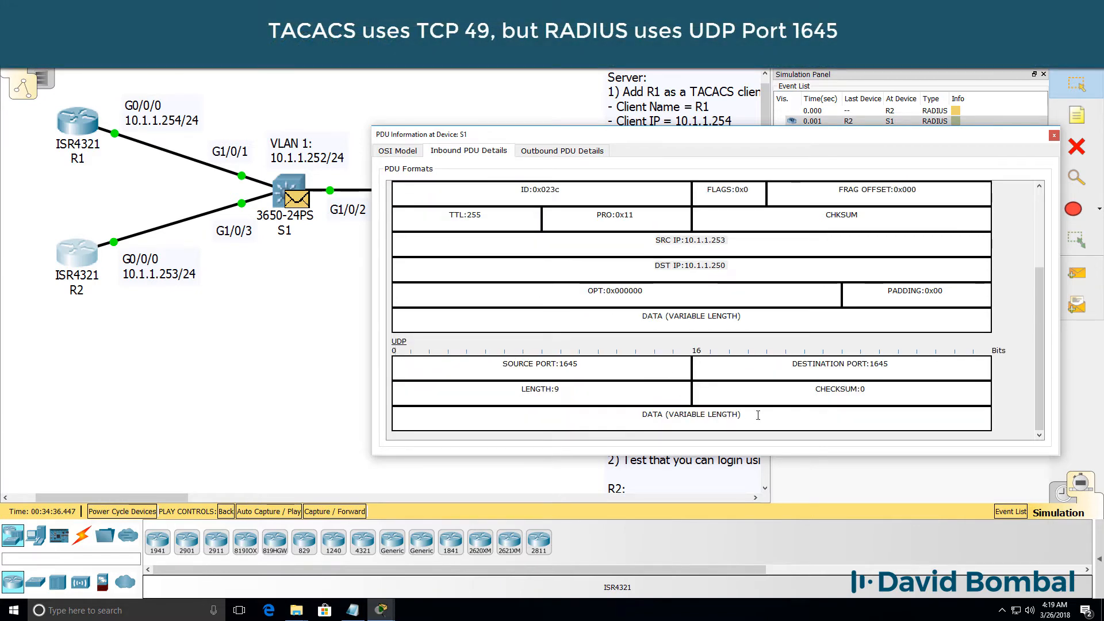
double_click(879, 364)
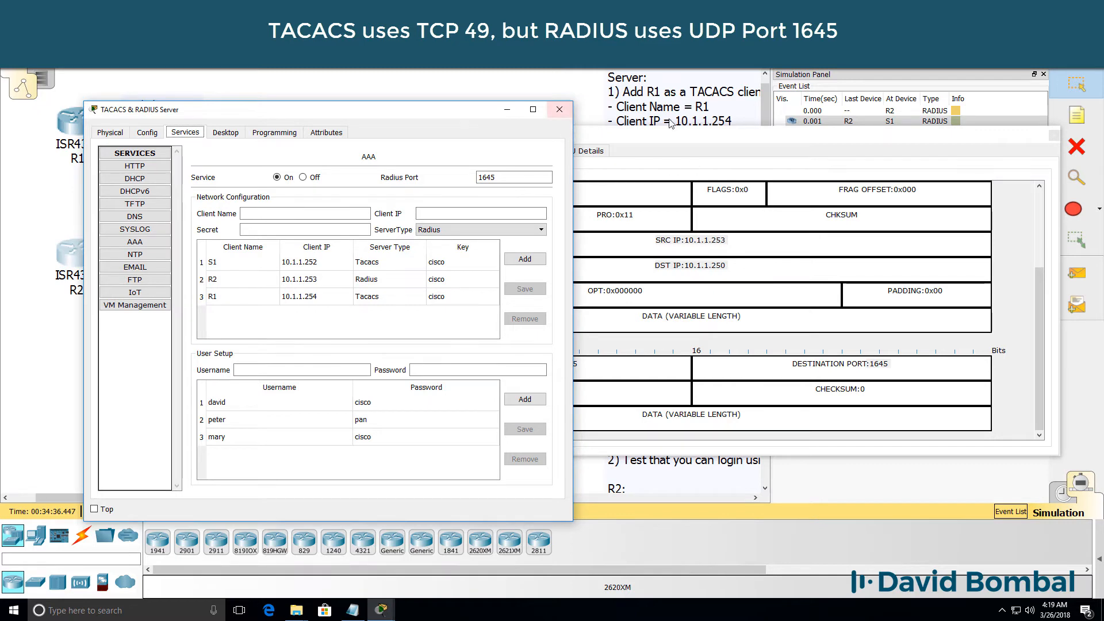
click(560, 109)
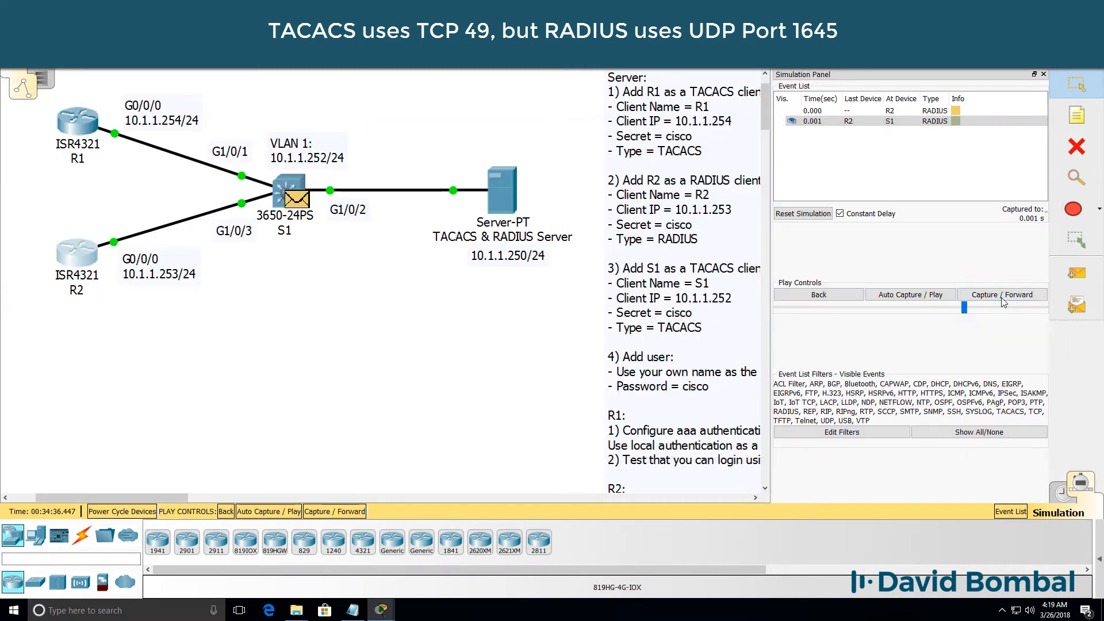
Step: Forward peter's RADIUS request to the server and its reply back to R2
click(1002, 292)
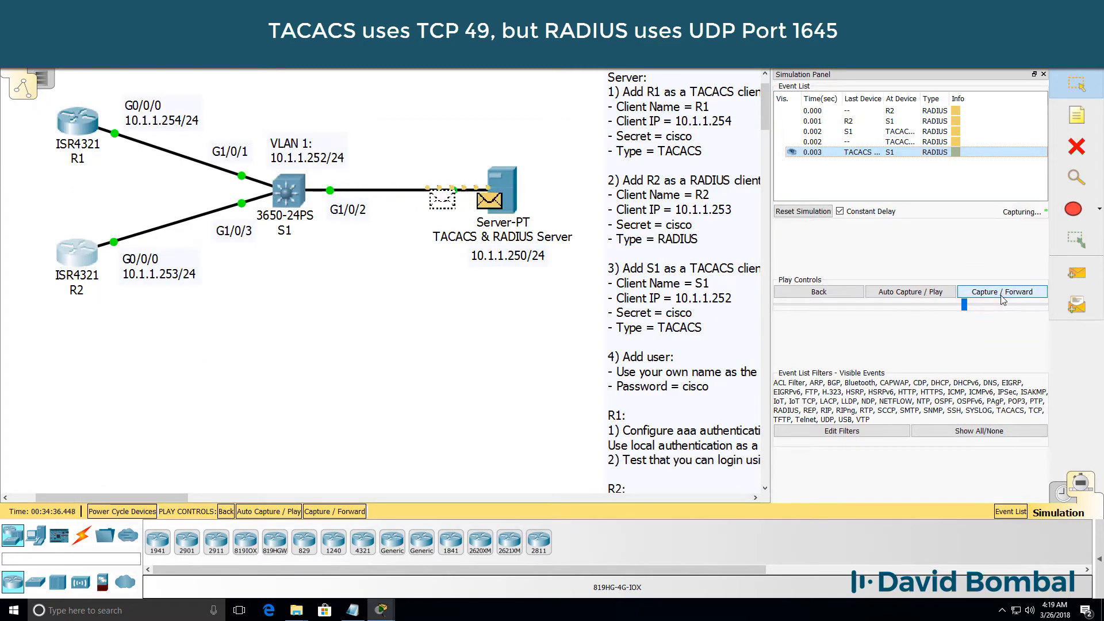
click(1002, 295)
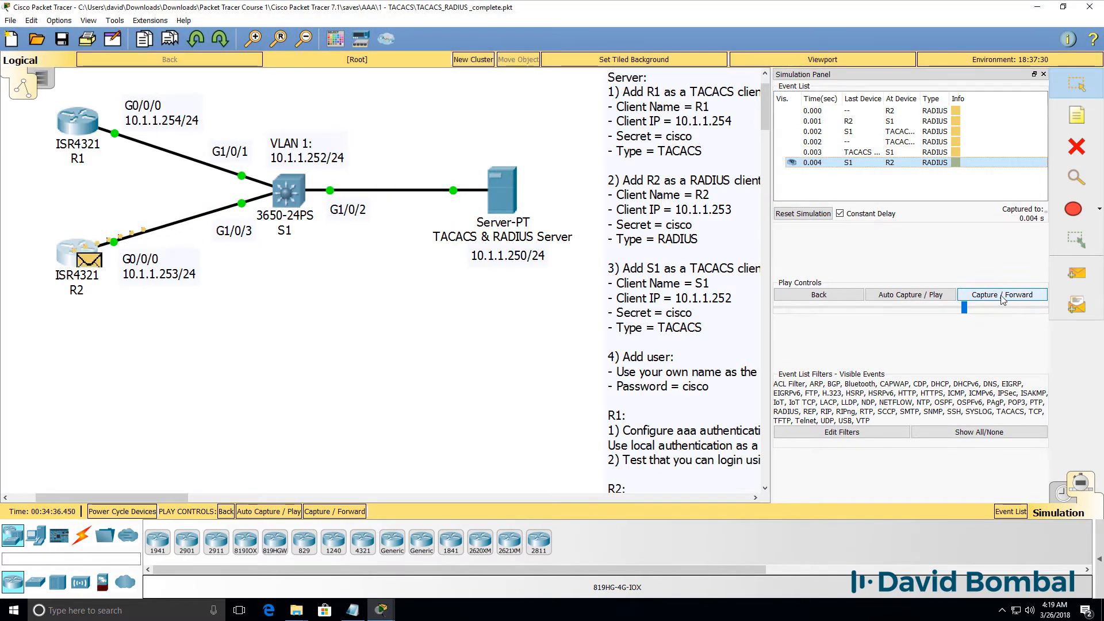
click(1003, 292)
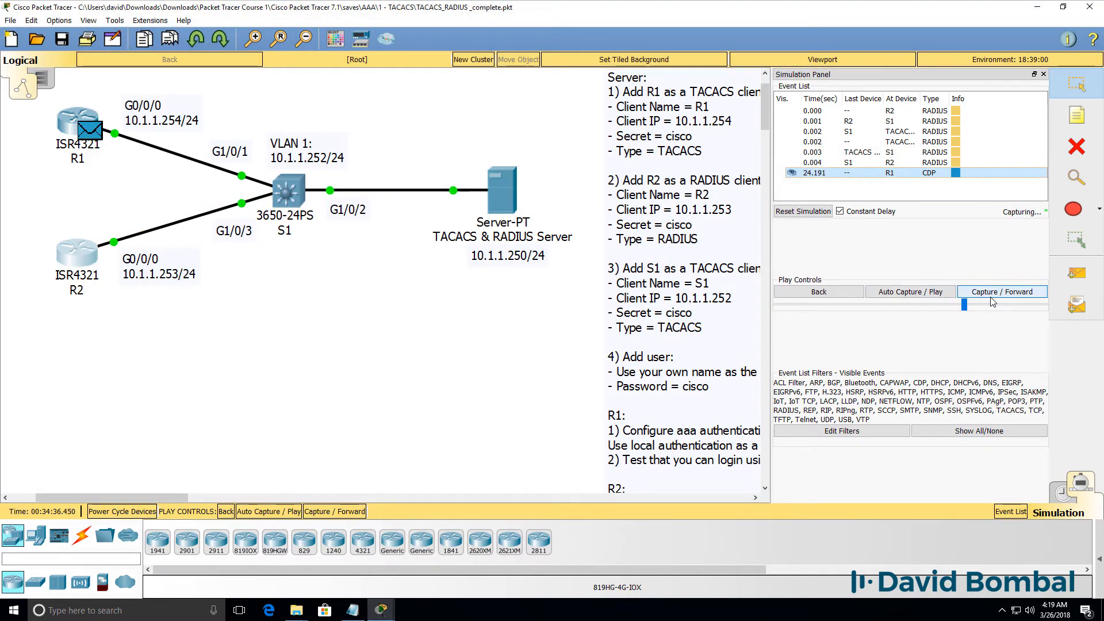
click(1002, 291)
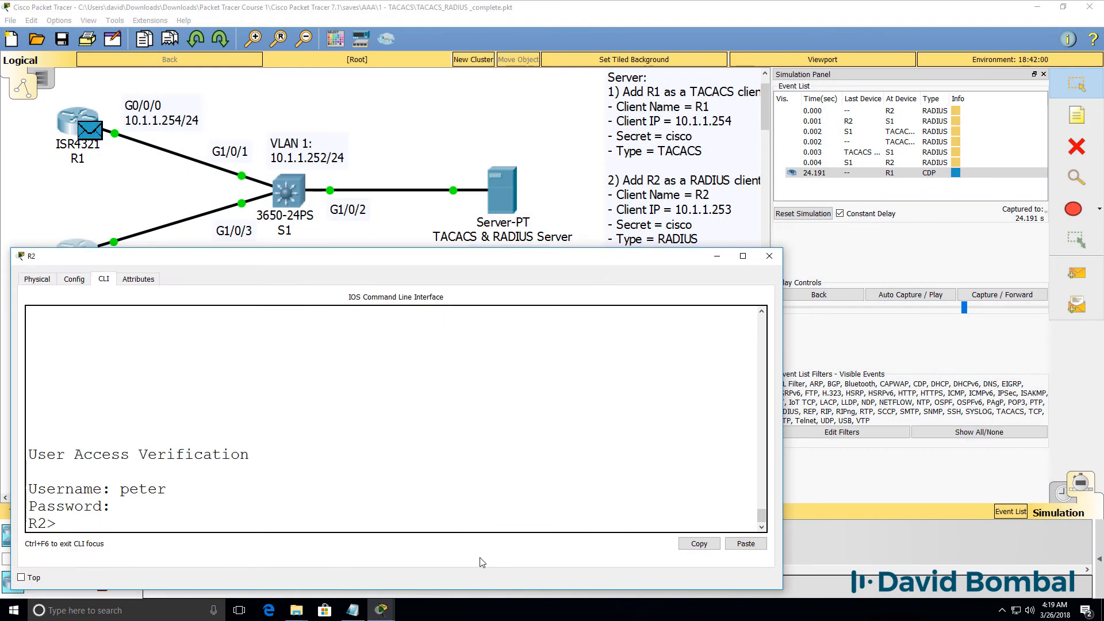
Step: Enter en on R2 and step the enable-mode RADIUS packets through to the server
text(en)
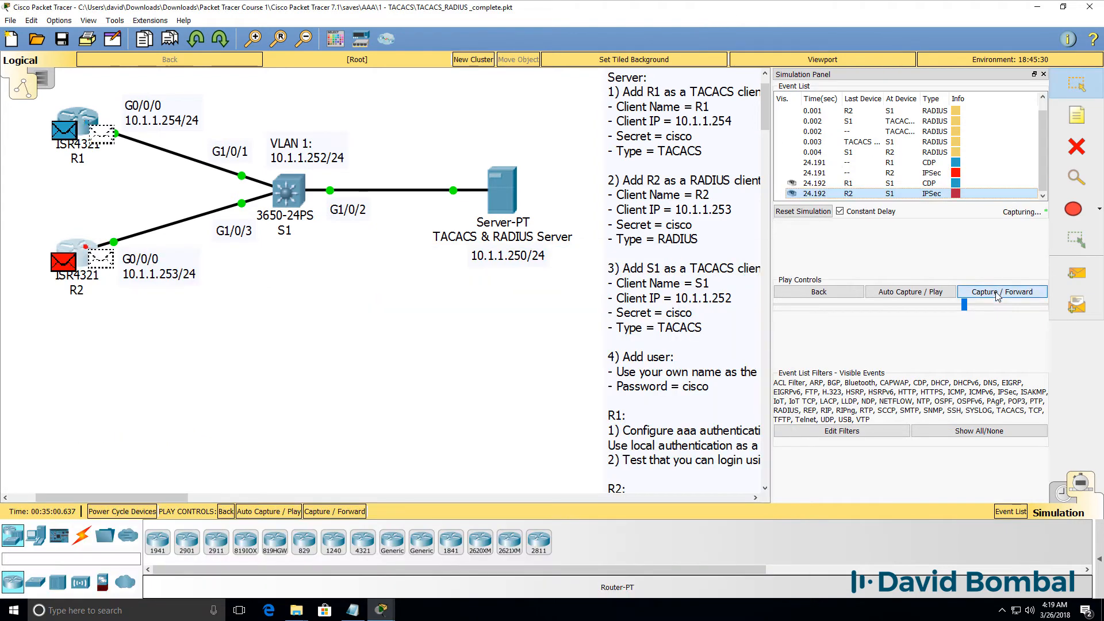
click(1002, 292)
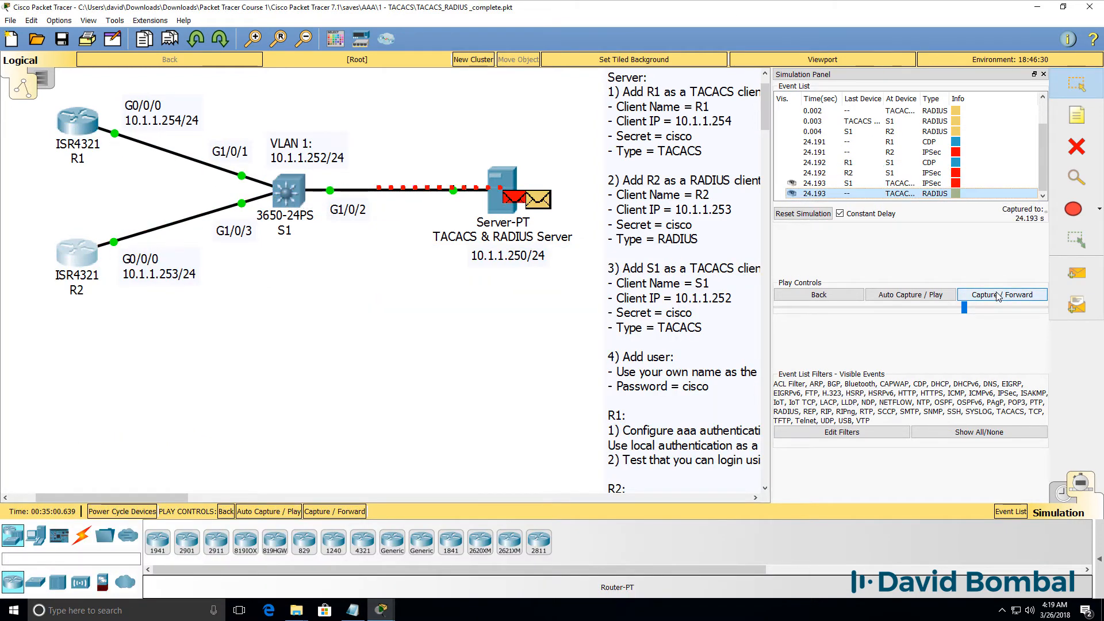
click(1003, 295)
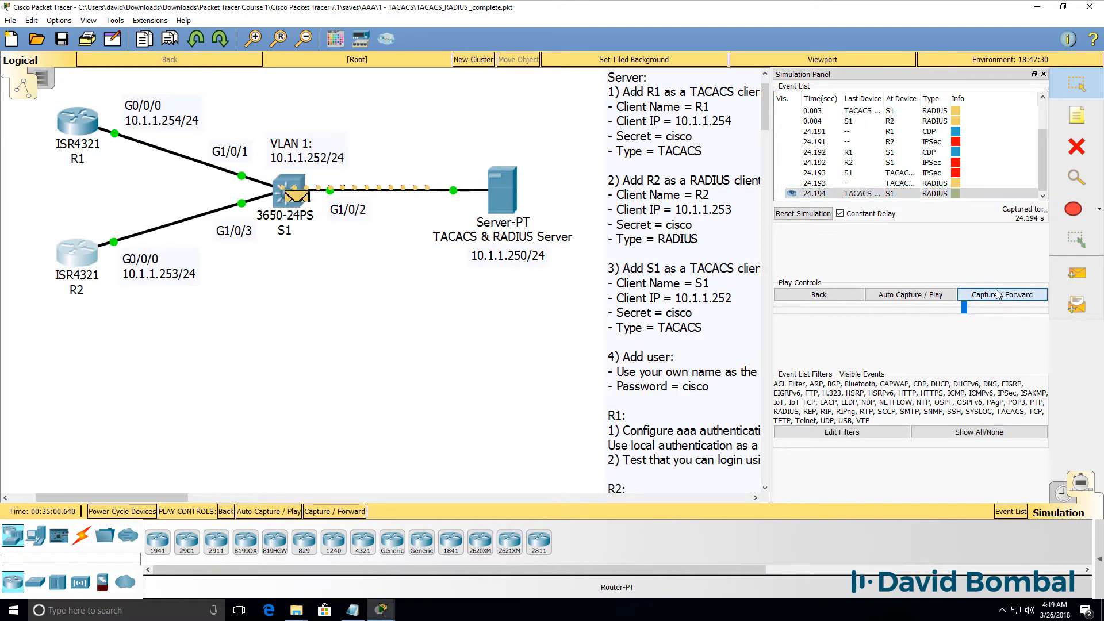
click(1003, 294)
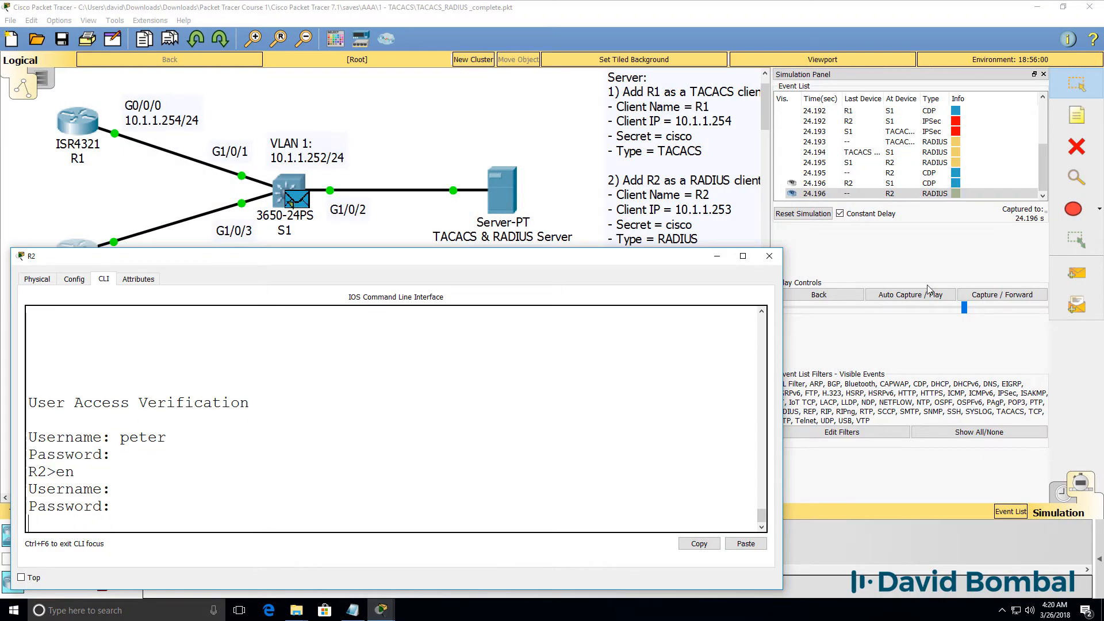
click(1003, 295)
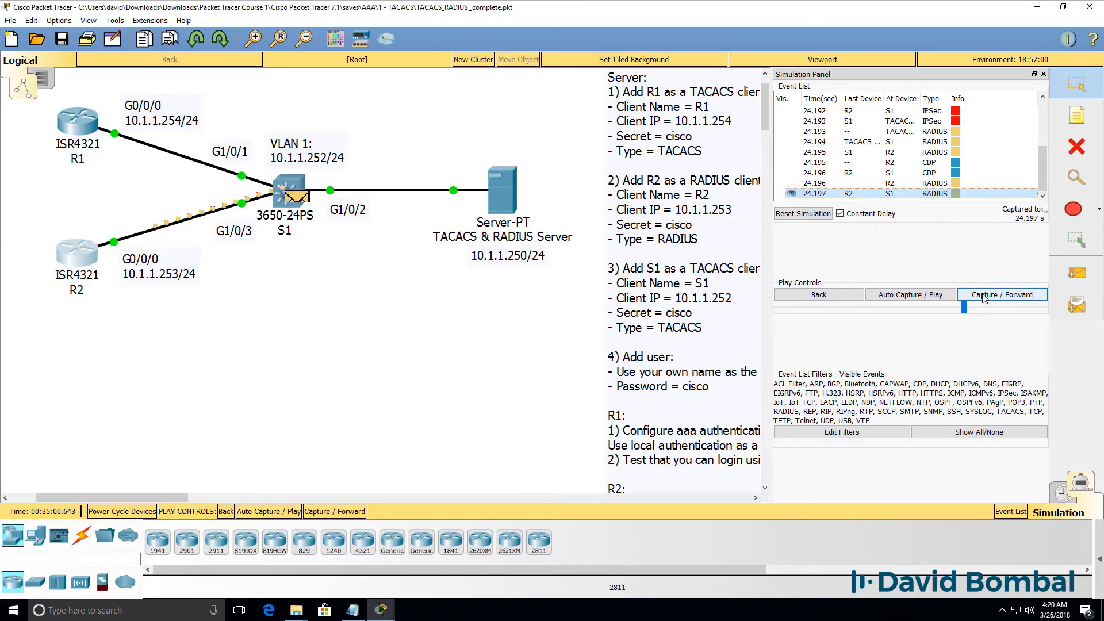
click(1002, 294)
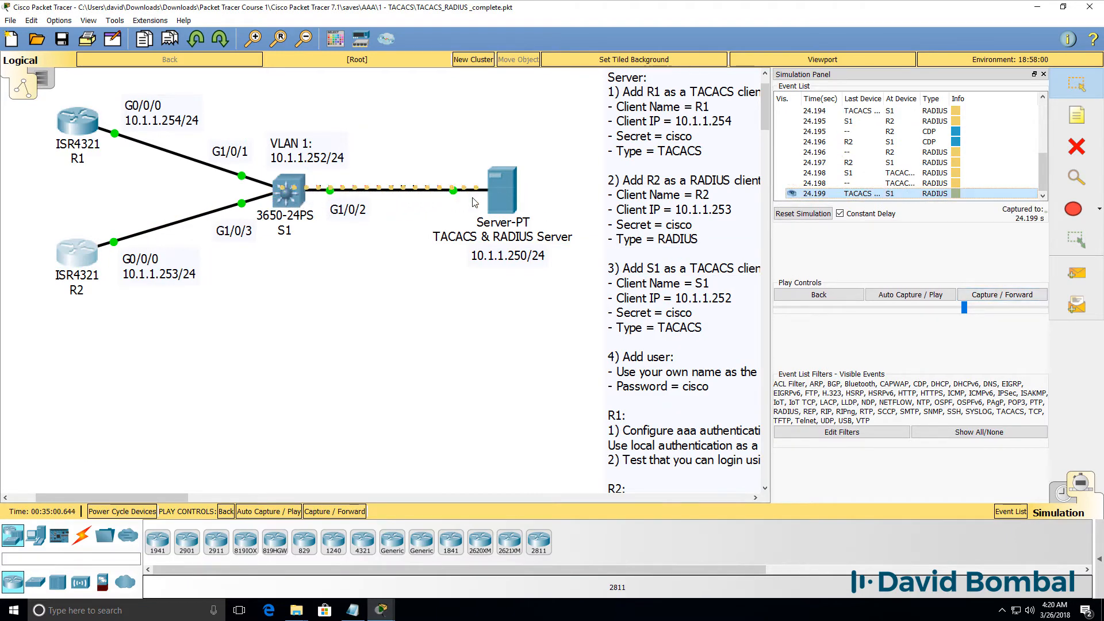
click(1002, 292)
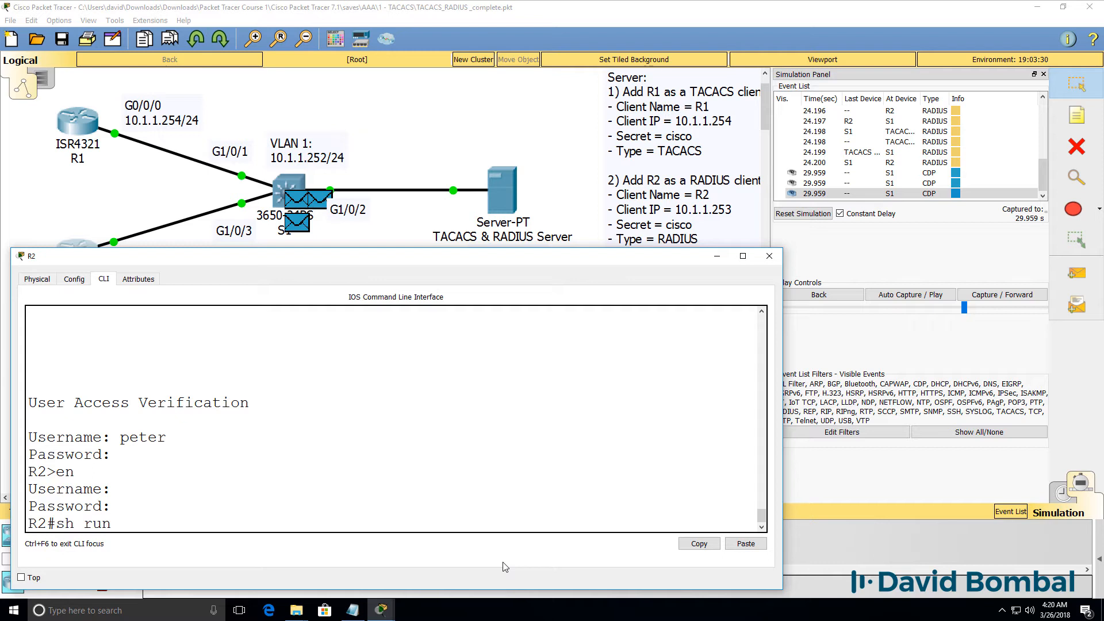
Step: Show R2's running config filtered for aaa and radius, highlighting server 10.1.1.250 auth-port 1645
text(| i aaa)
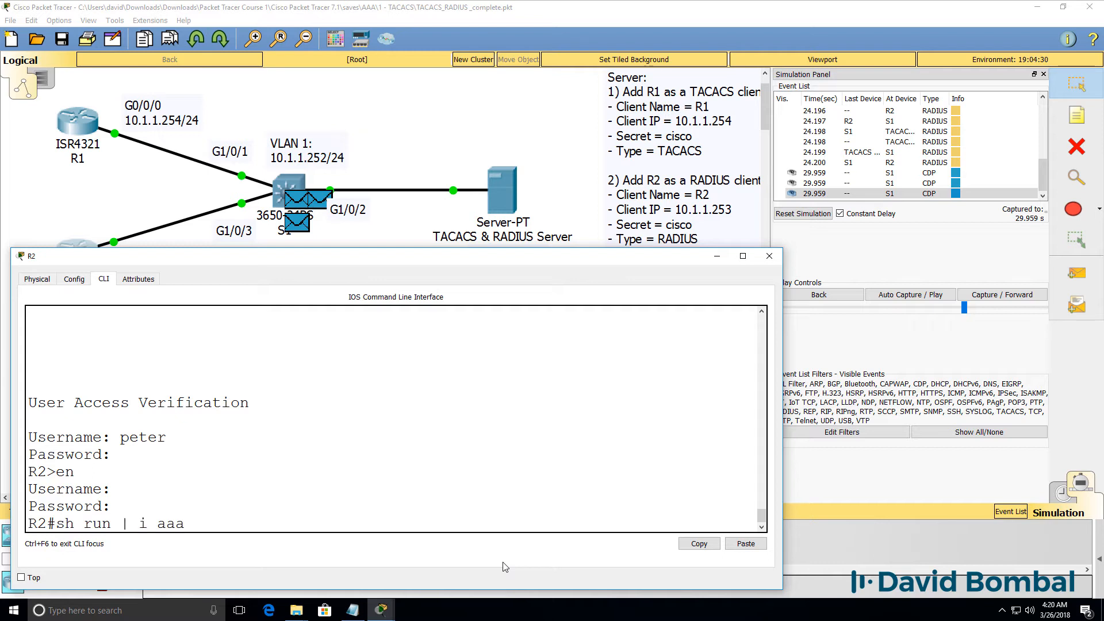
text(sh run | i radius)
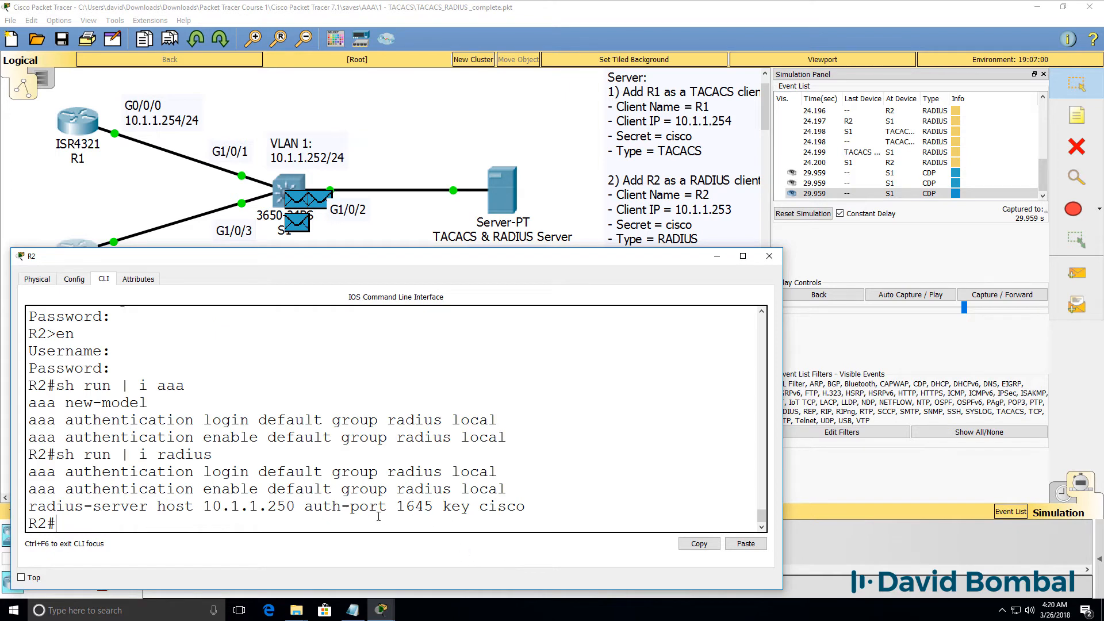
drag(301, 506, 440, 507)
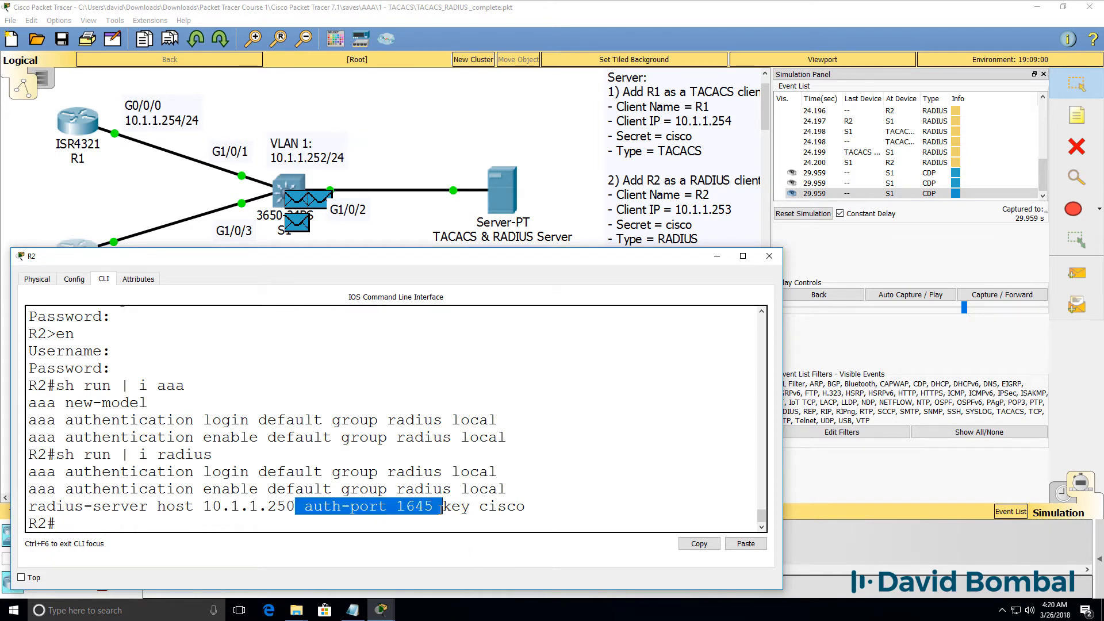
click(770, 256)
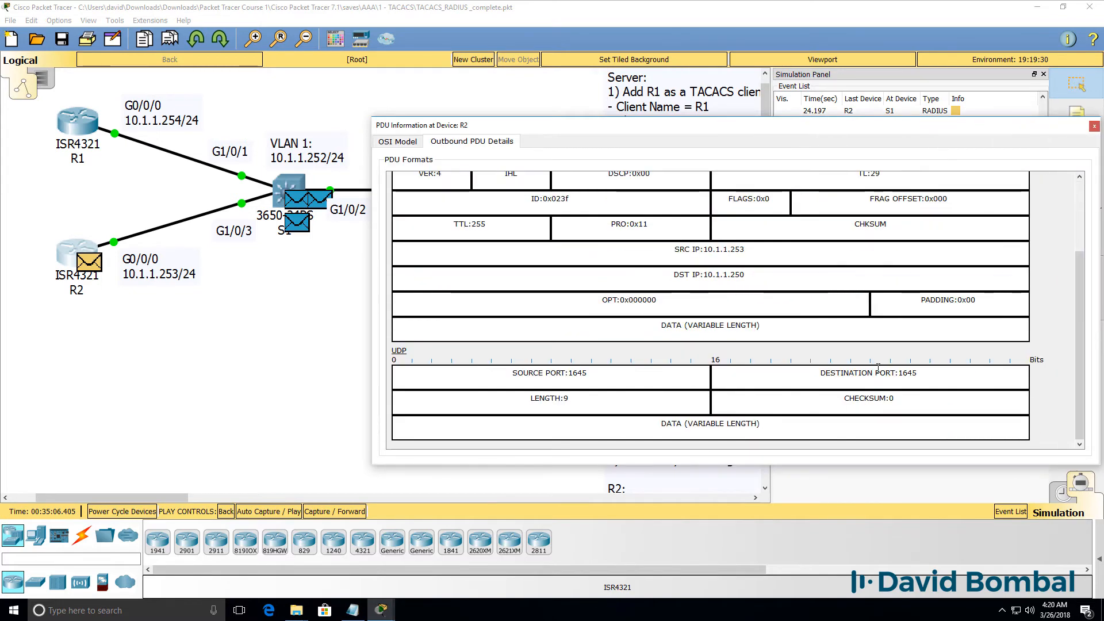
Step: Forward the server's reply to R2 and view its inbound 10.1.1.250→10.1.1.253 UDP 1645 headers
double_click(869, 373)
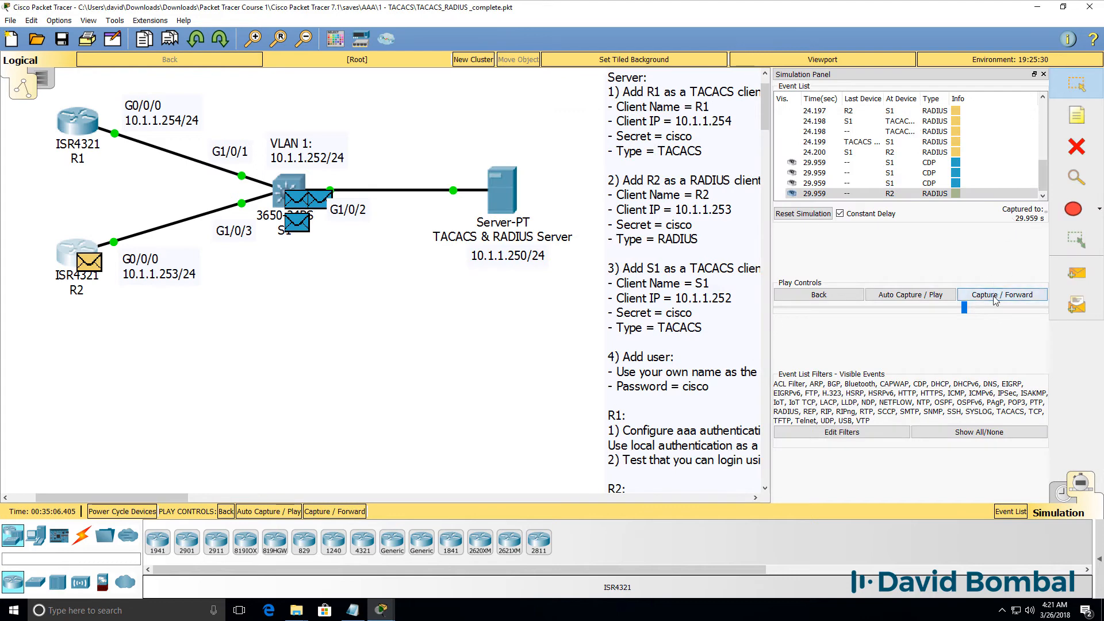
click(1002, 294)
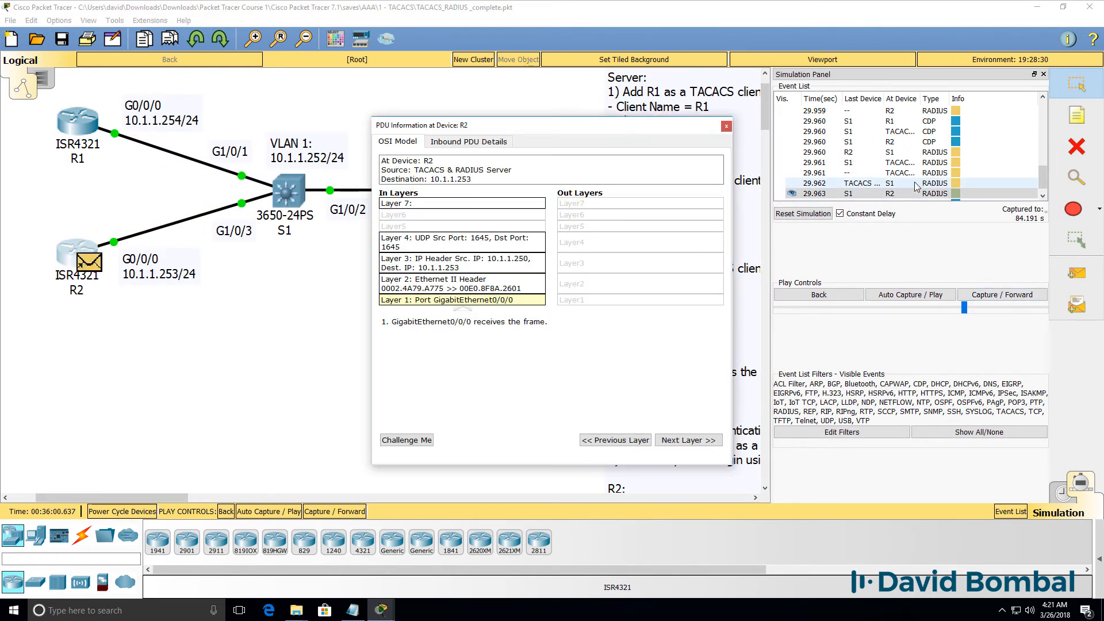
click(469, 141)
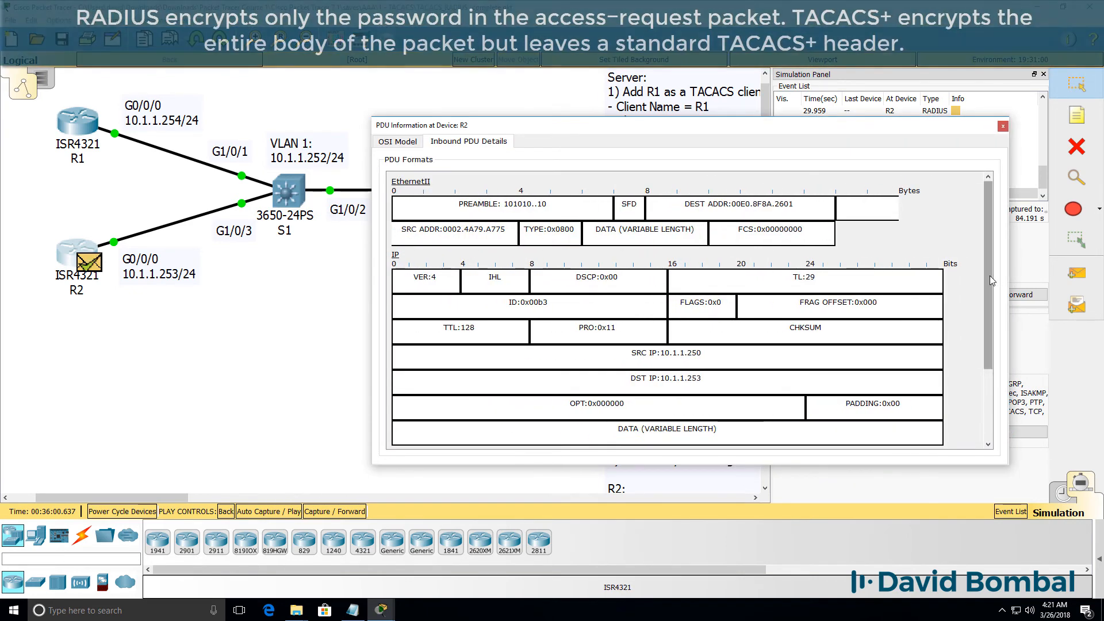
scroll(down, 3)
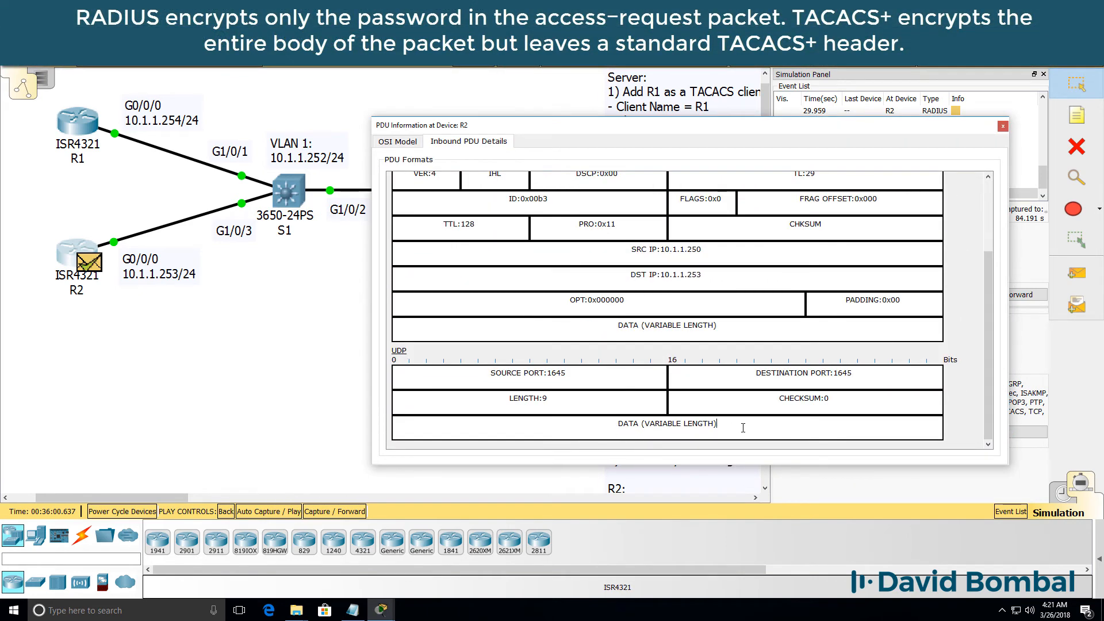
double_click(667, 423)
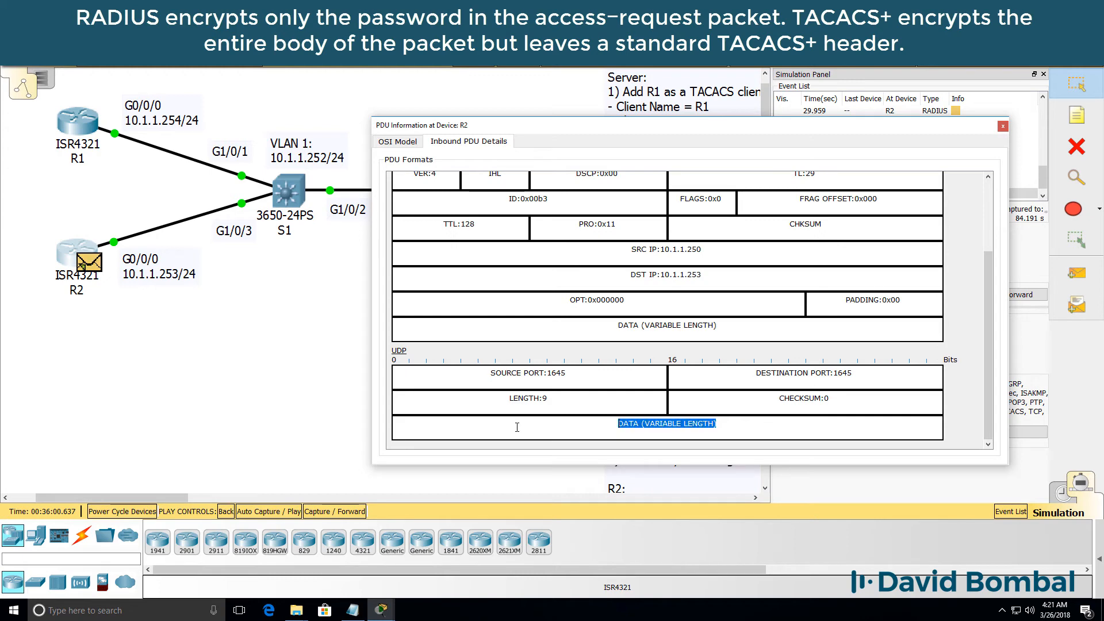